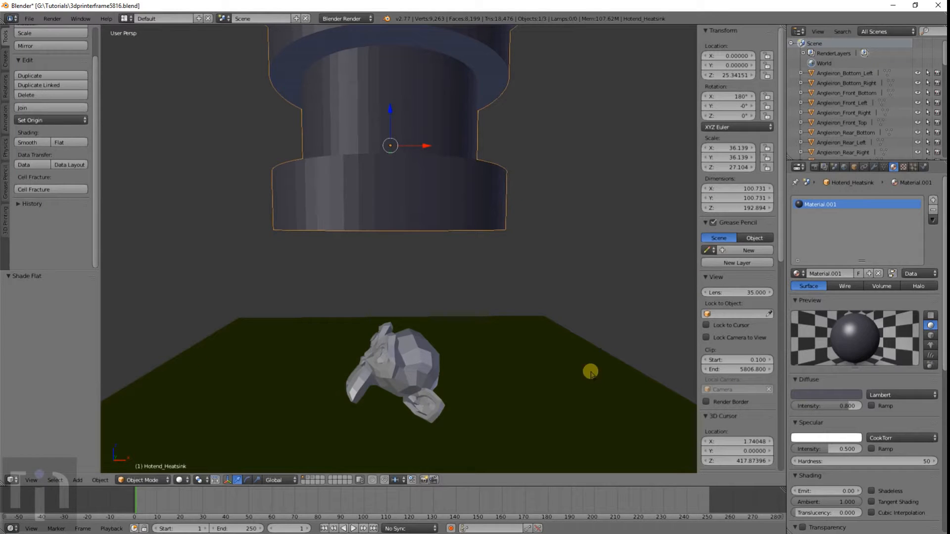
mouse_move(420, 374)
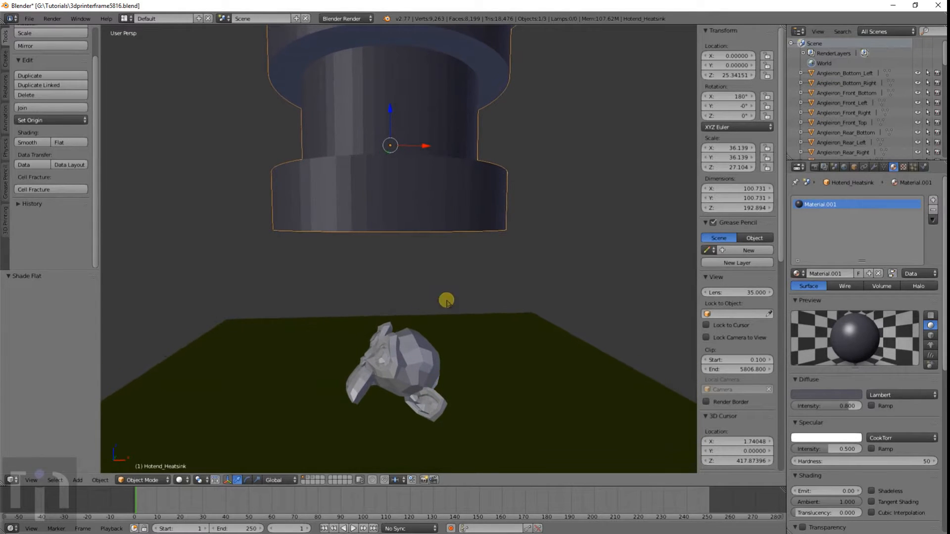
mouse_move(448, 235)
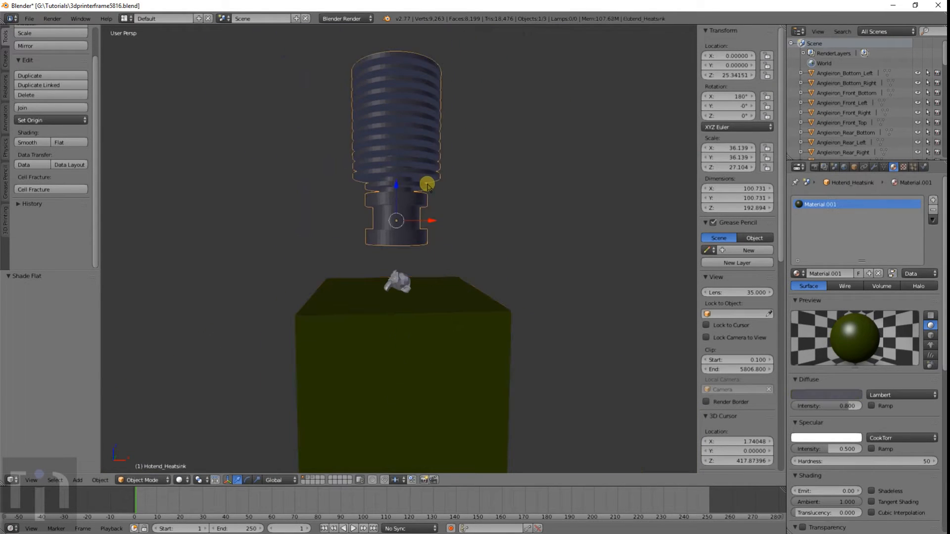
Add a background image slot and browse to the Downloads folder holding heatsink.jpg
drag(427, 184, 401, 312)
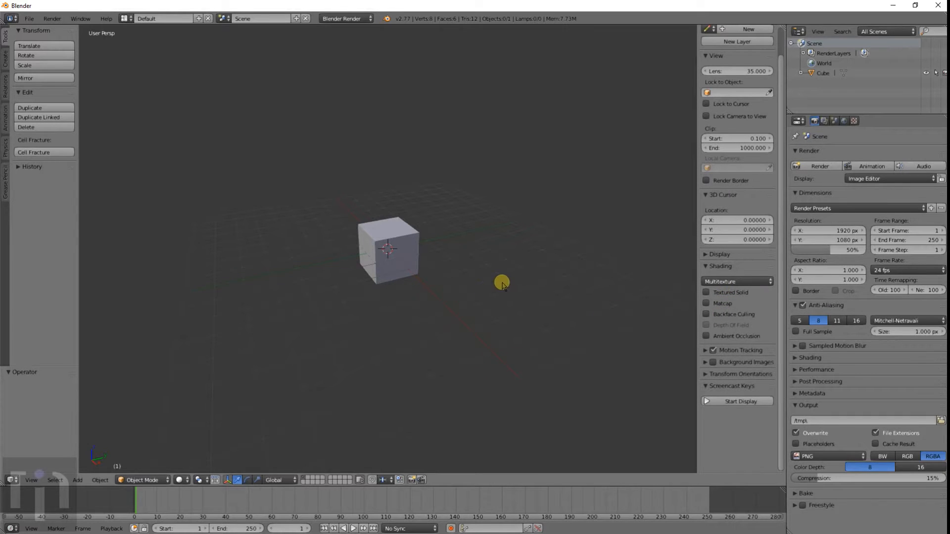
mouse_move(438, 321)
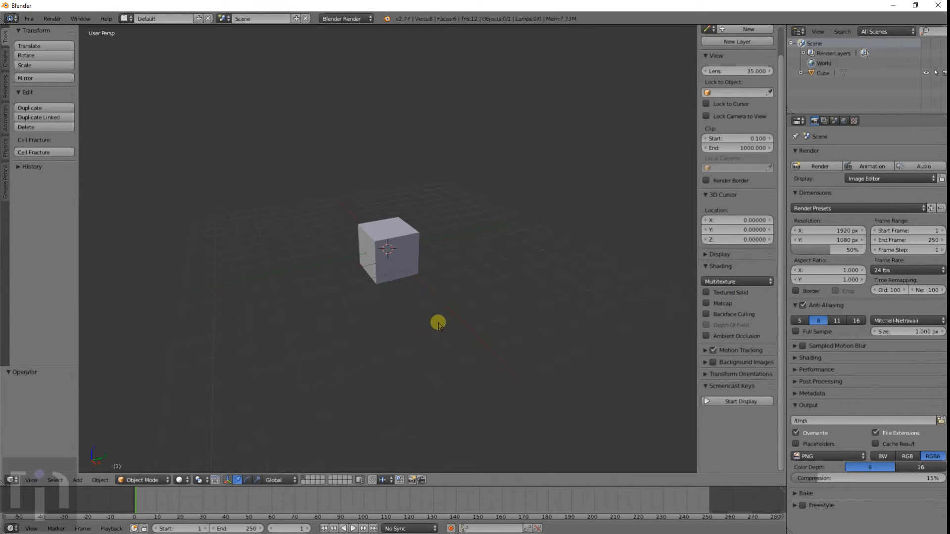
mouse_move(432, 305)
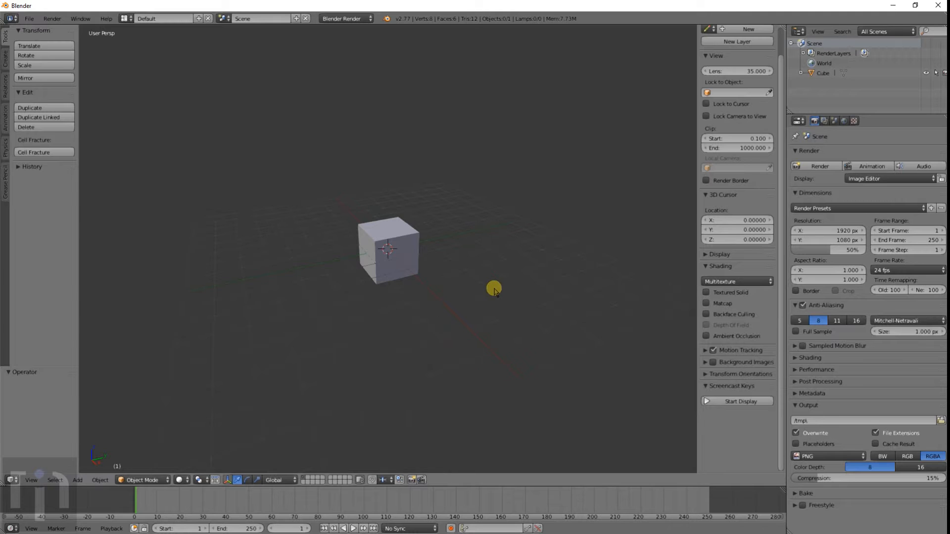
mouse_move(465, 365)
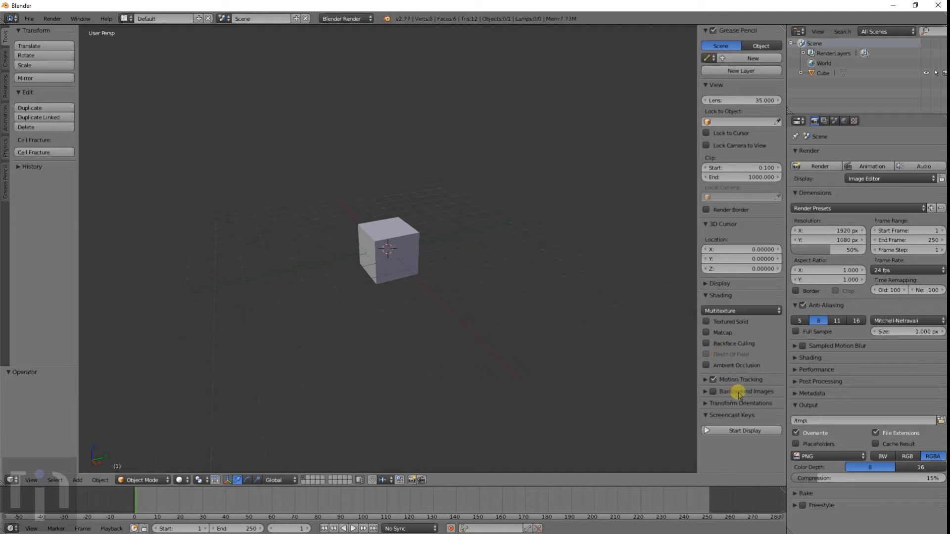
click(741, 391)
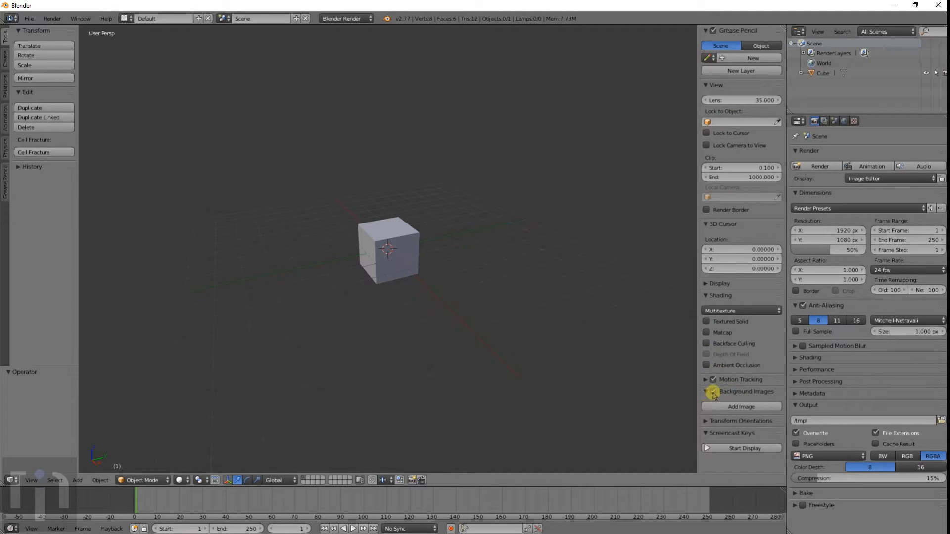
click(740, 407)
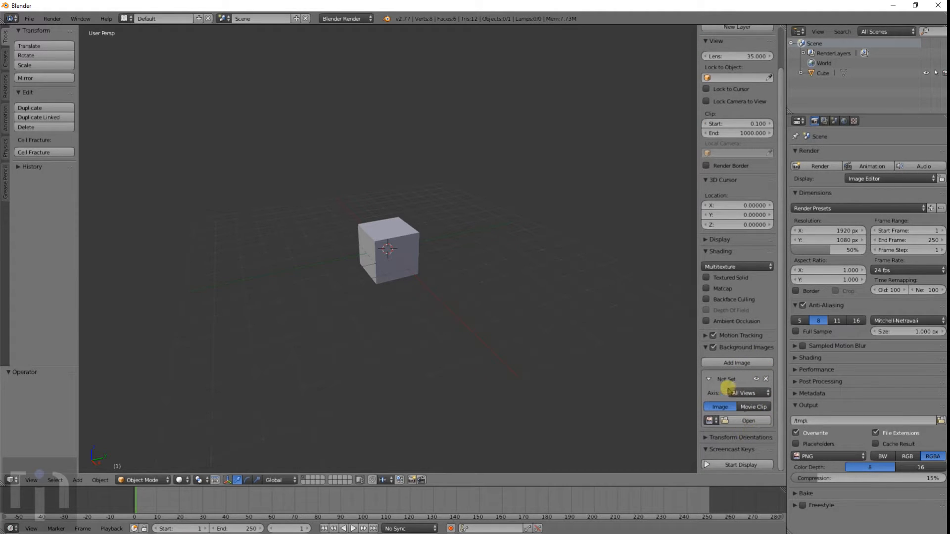
click(748, 420)
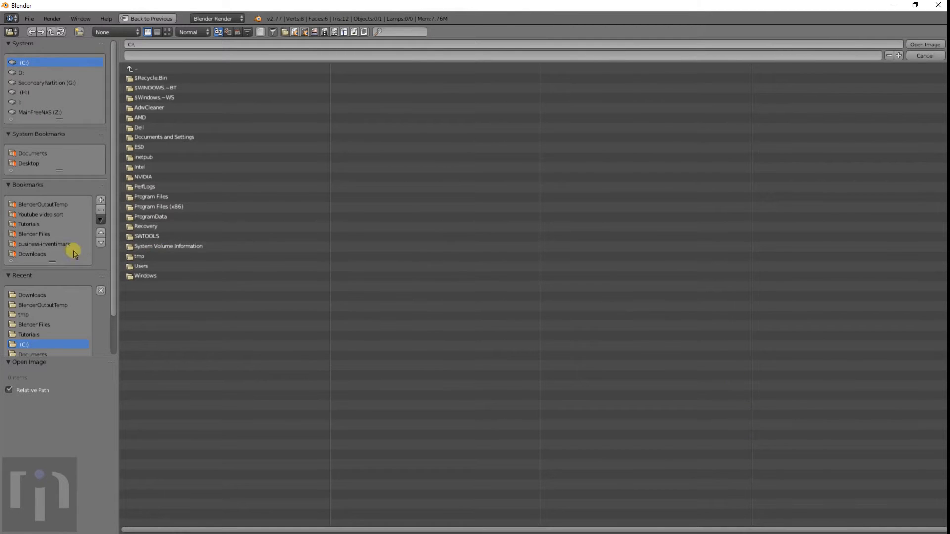
click(31, 254)
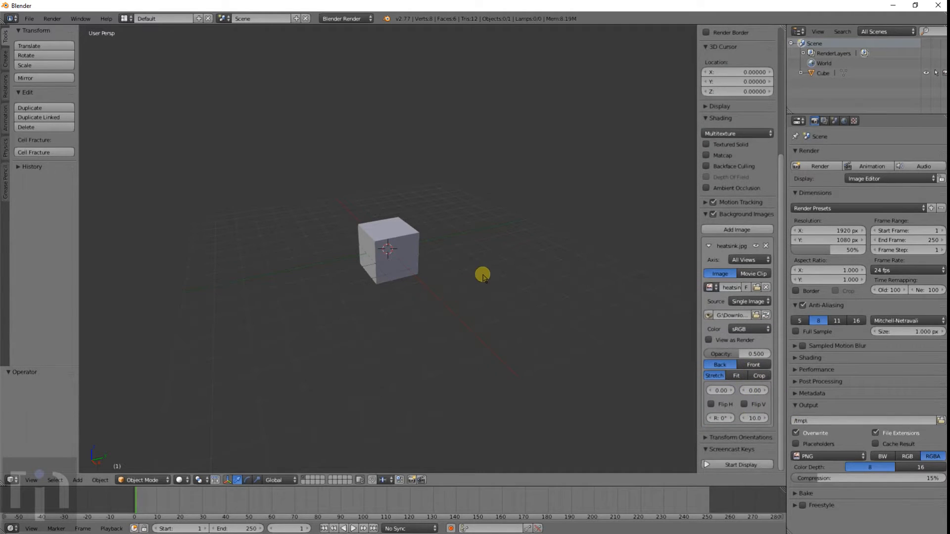
mouse_move(416, 259)
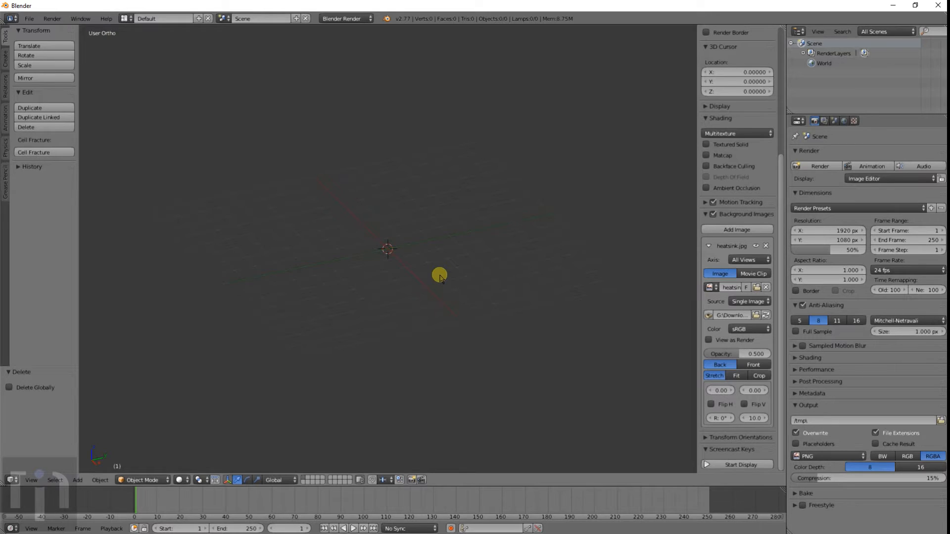
Switch to front orthographic view (Numpad 1) facing the blueprint
key(KP_1)
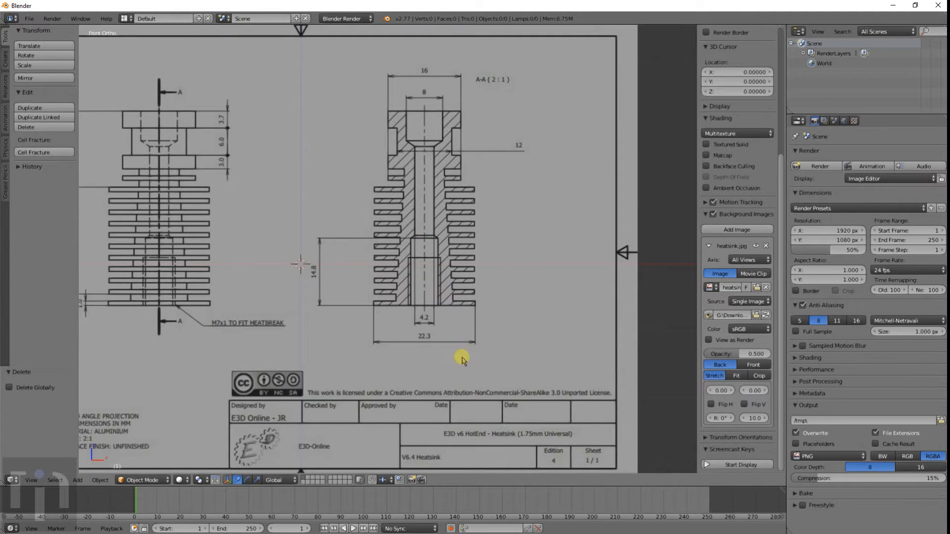
mouse_move(454, 253)
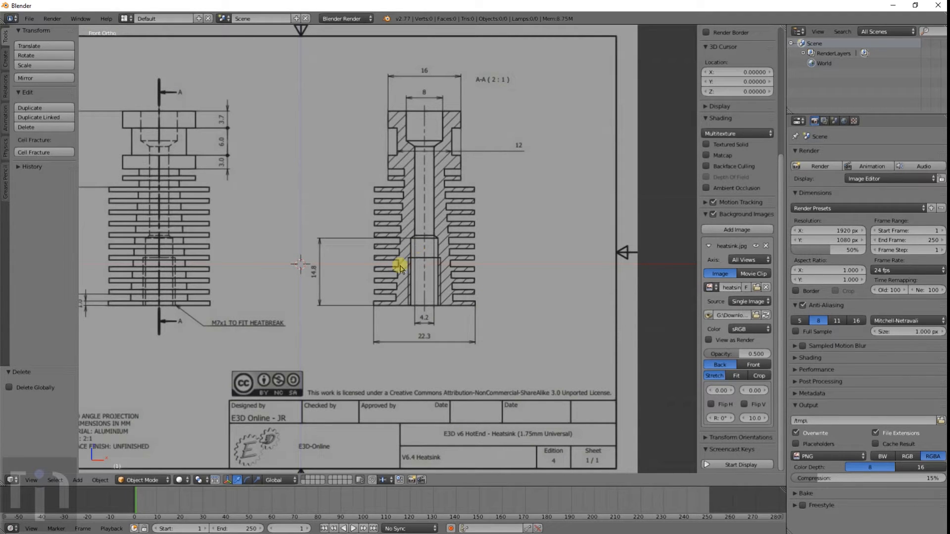
mouse_move(243, 154)
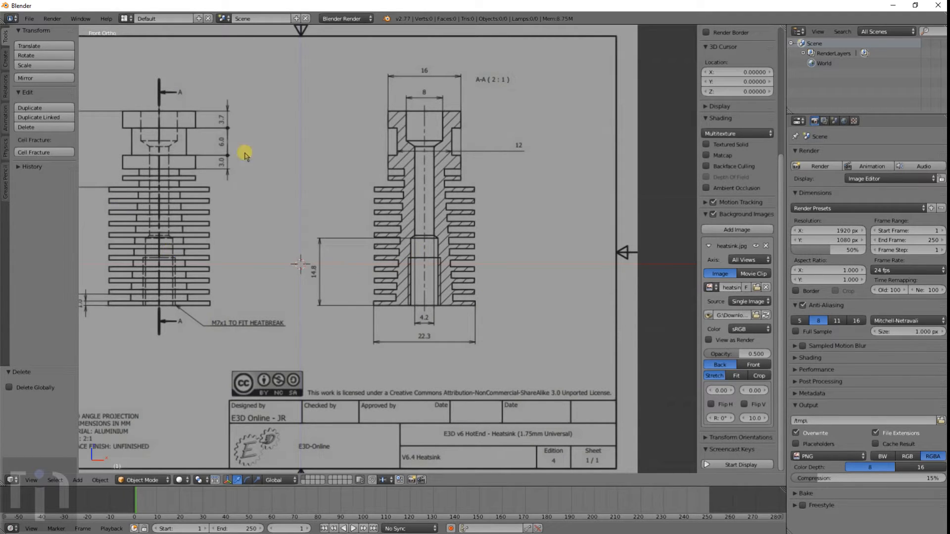
mouse_move(427, 160)
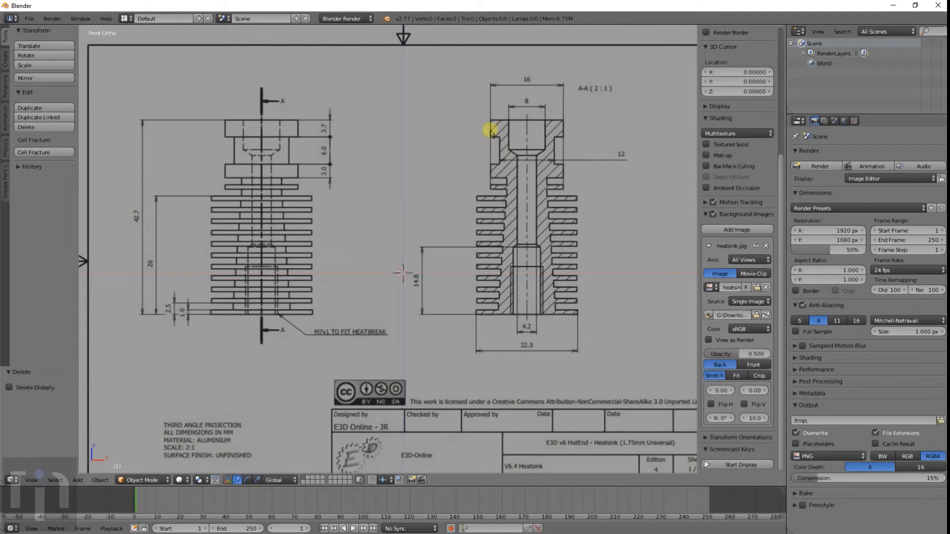
mouse_move(500, 89)
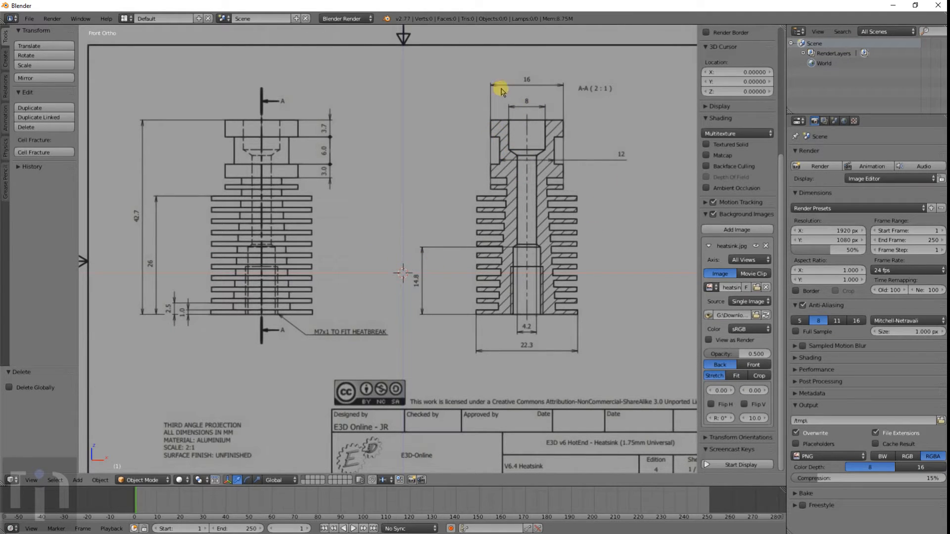
mouse_move(427, 223)
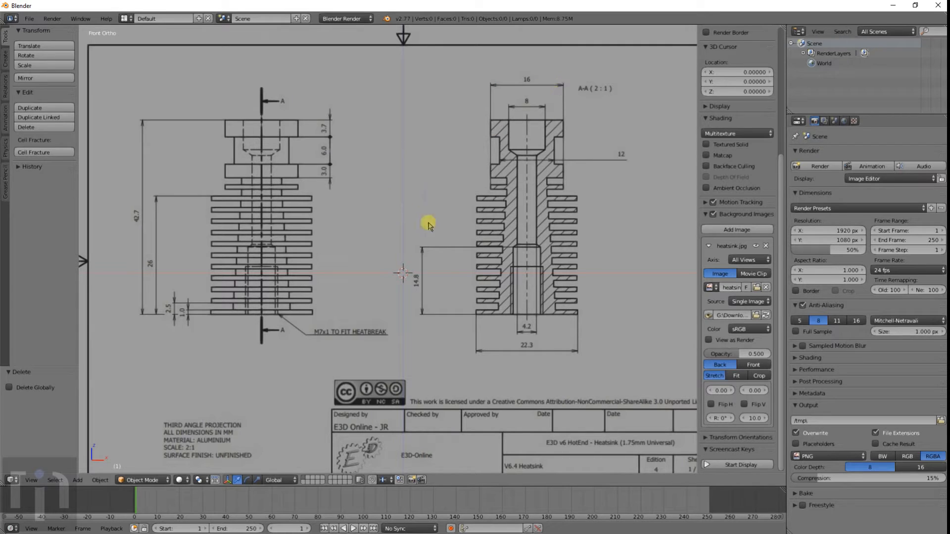
mouse_move(547, 92)
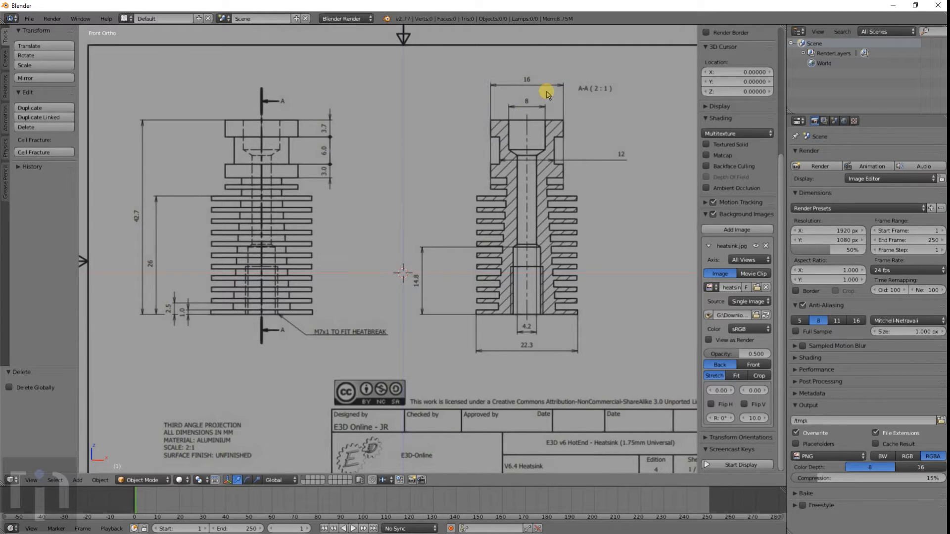
mouse_move(526, 102)
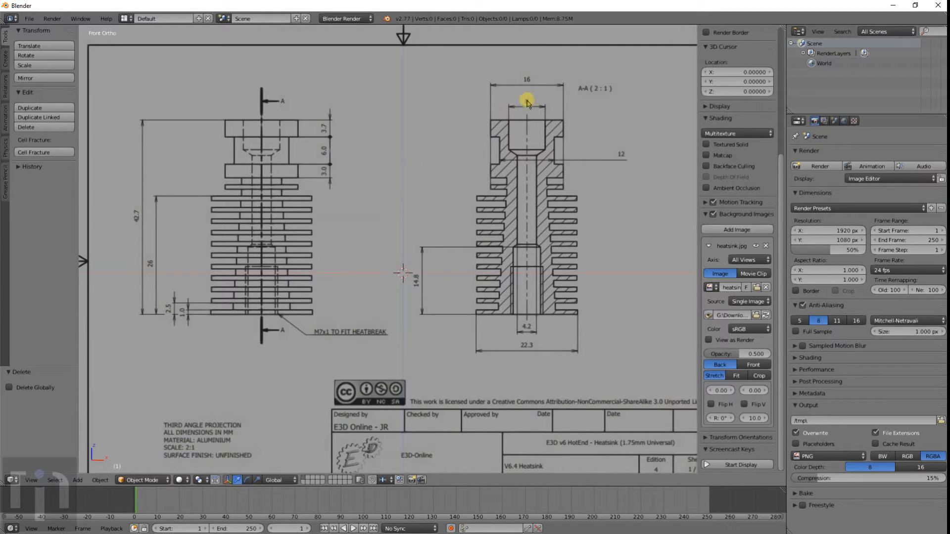
Add a 64-vertex cylinder for the heatsink's top collar
click(77, 480)
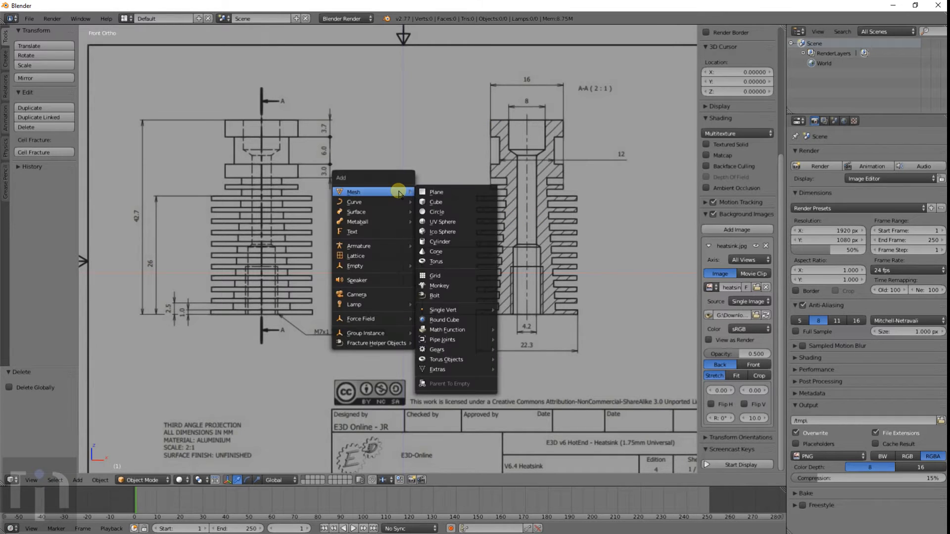
mouse_move(436, 212)
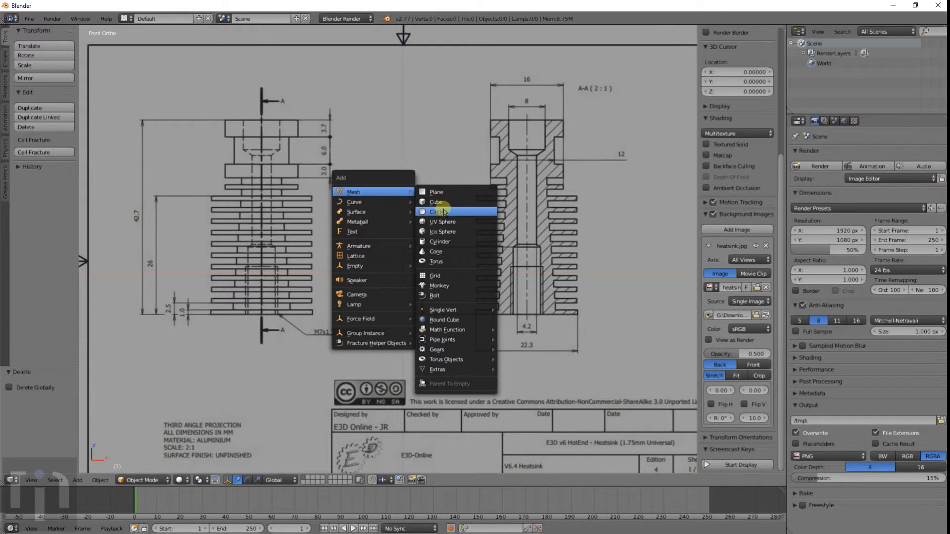
click(440, 242)
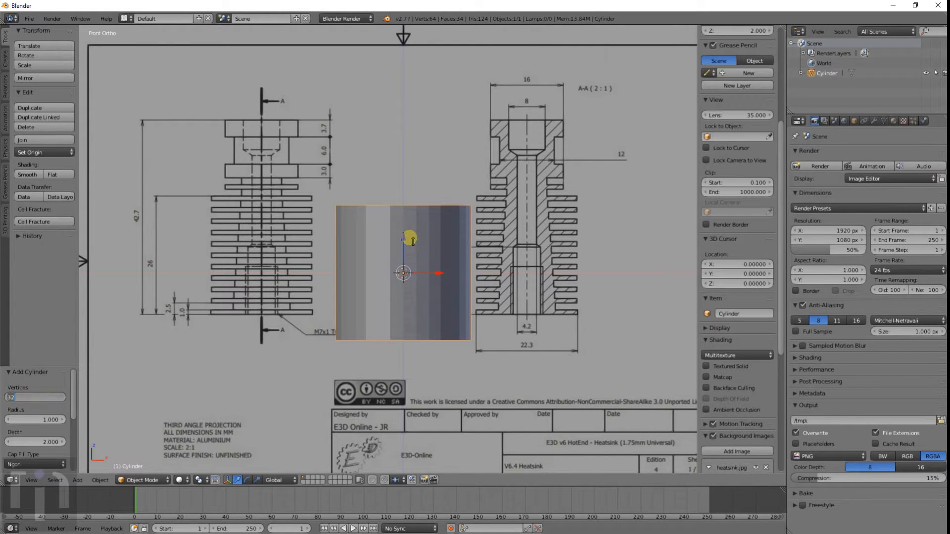
text(64)
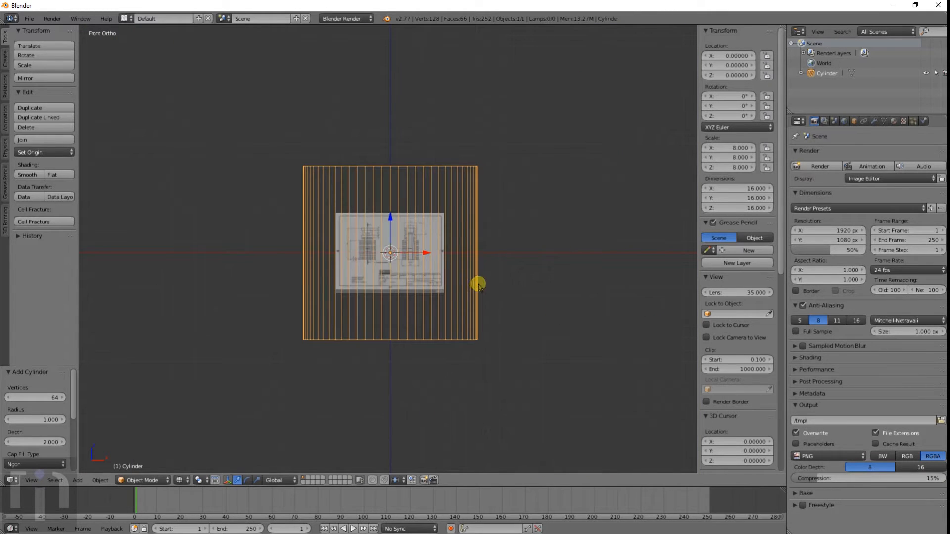
mouse_move(746, 388)
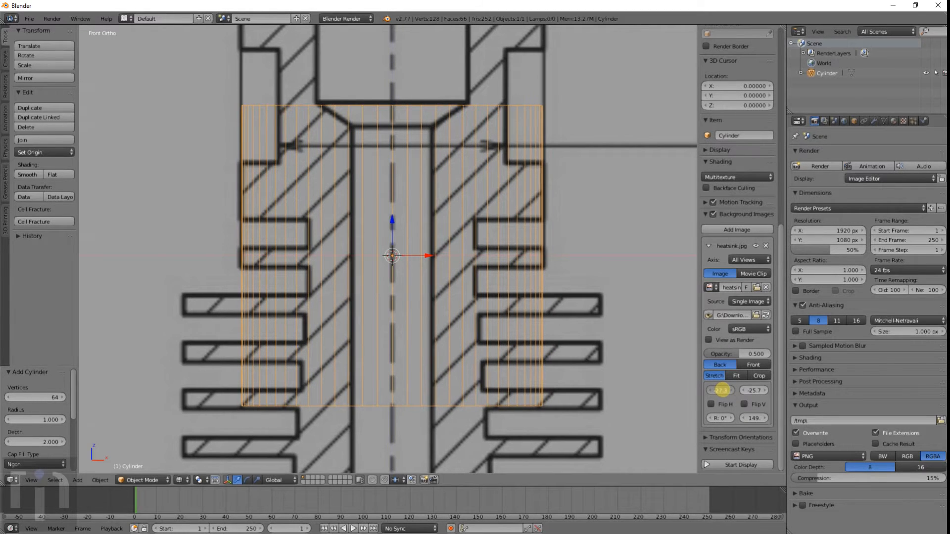
mouse_move(721, 390)
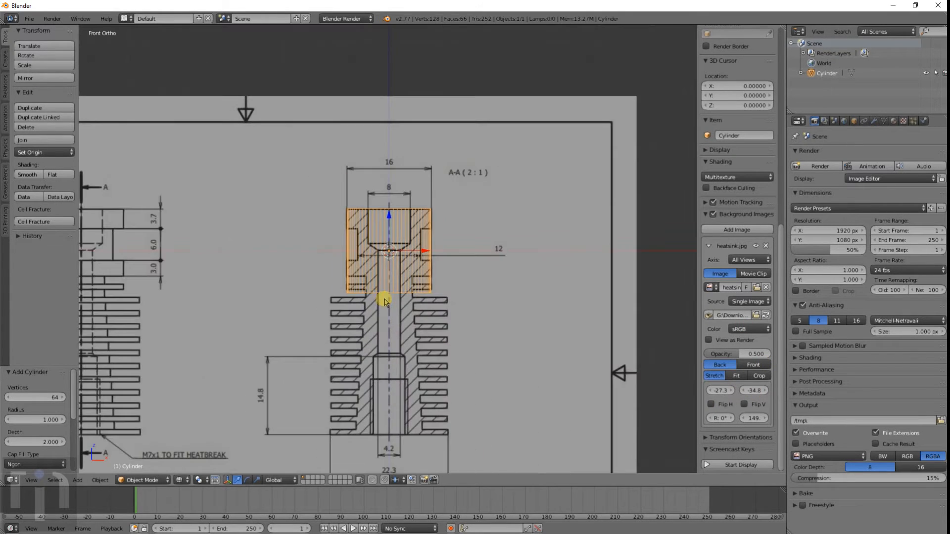
mouse_move(239, 303)
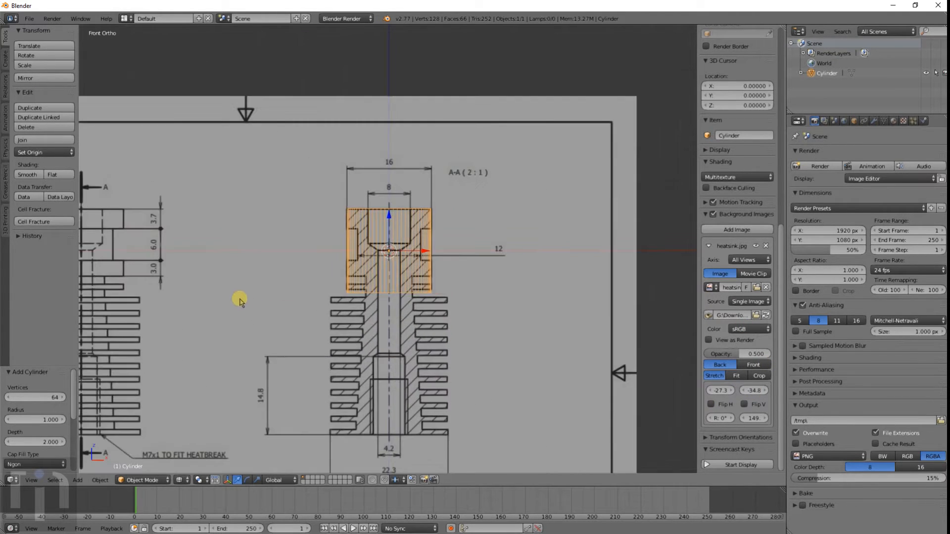
mouse_move(156, 218)
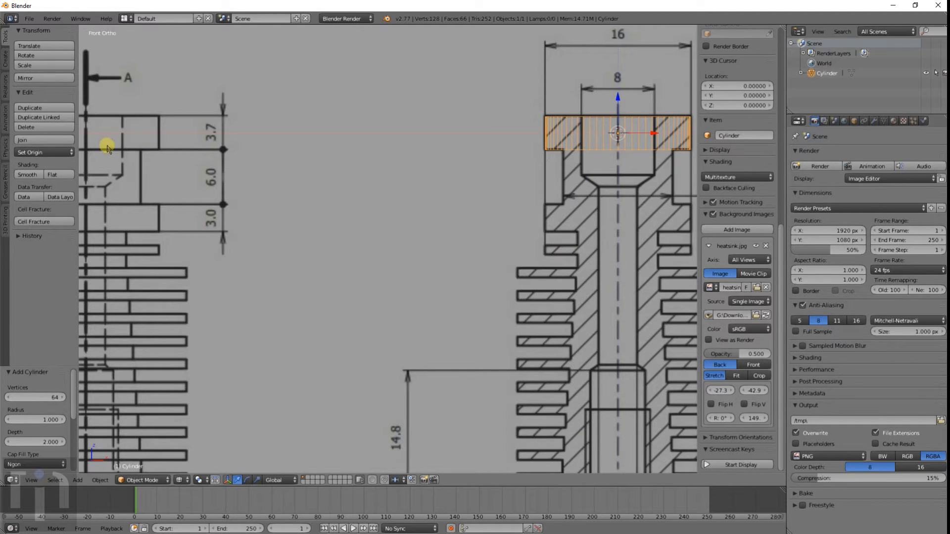
mouse_move(606, 172)
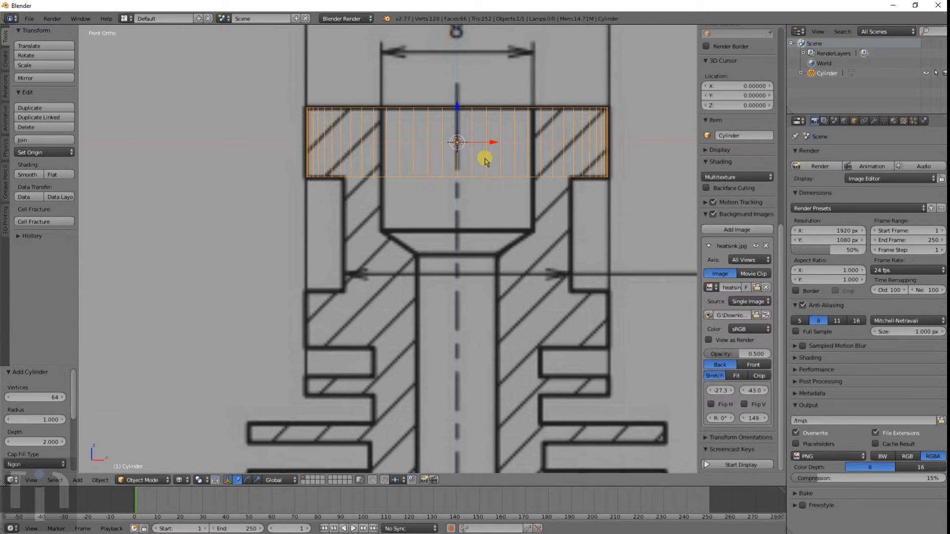
mouse_move(516, 215)
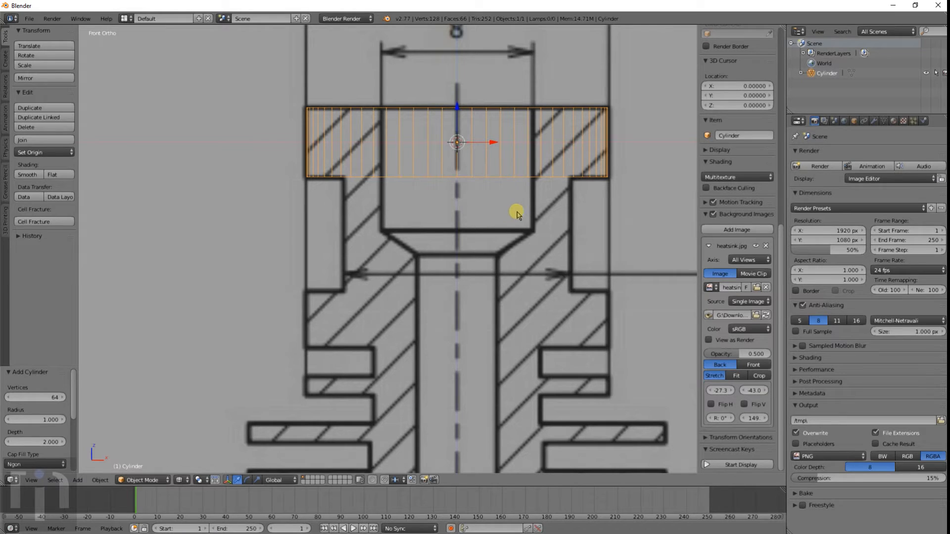
mouse_move(519, 187)
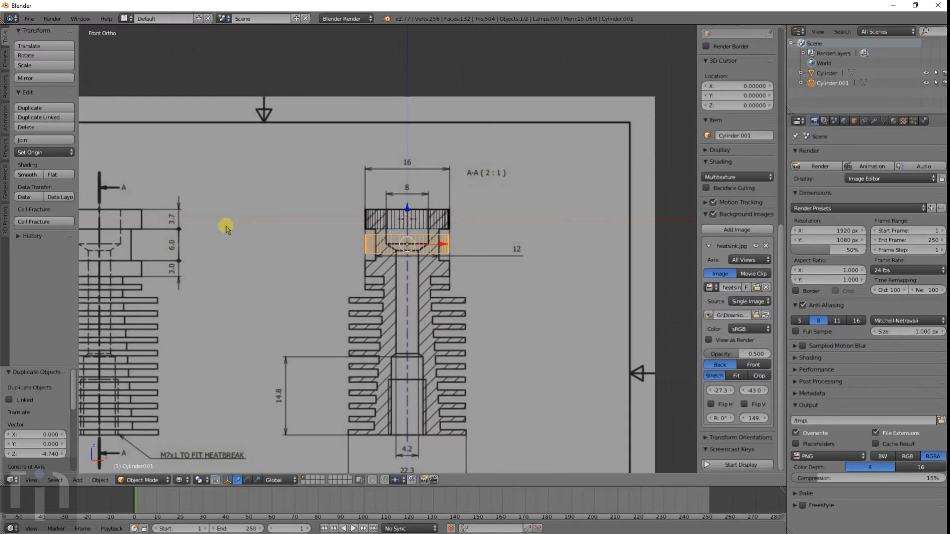
mouse_move(334, 253)
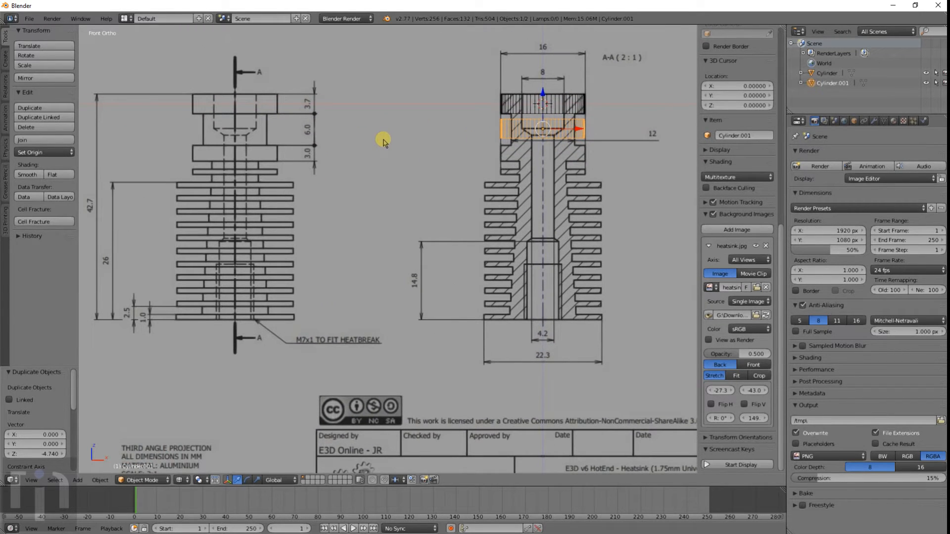
Zoom in and align the duplicated neck cylinder with the drawing
scroll(down, 3)
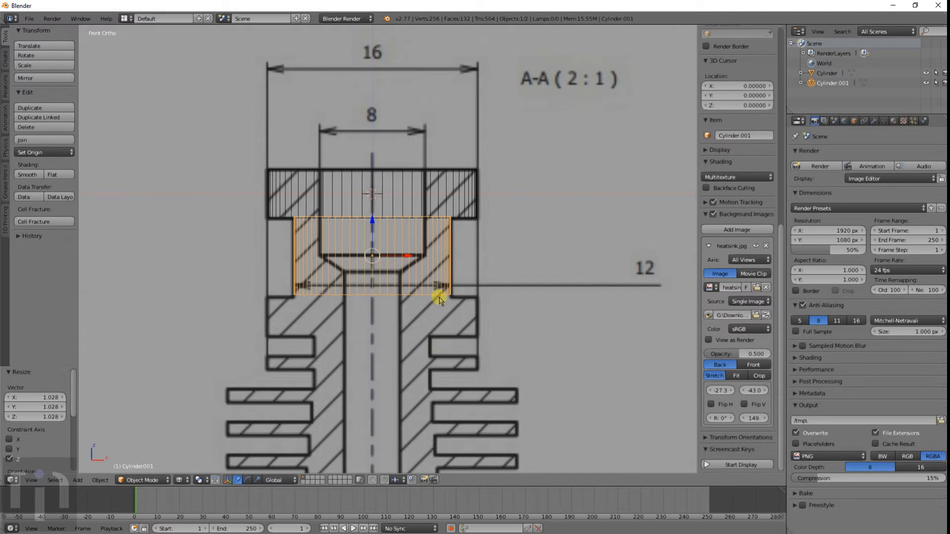
drag(440, 298, 411, 298)
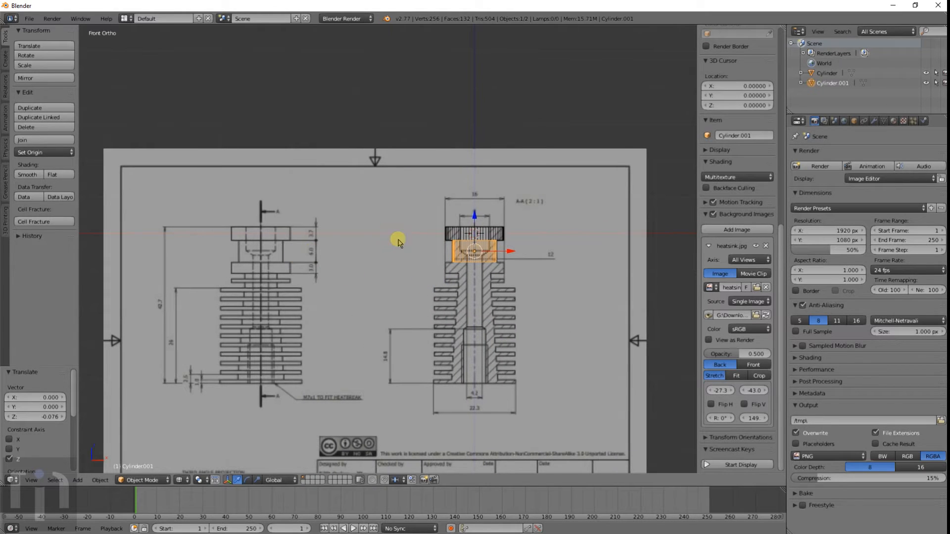
Place a duplicated cylinder at the lower collar beneath the neck
drag(397, 242, 472, 291)
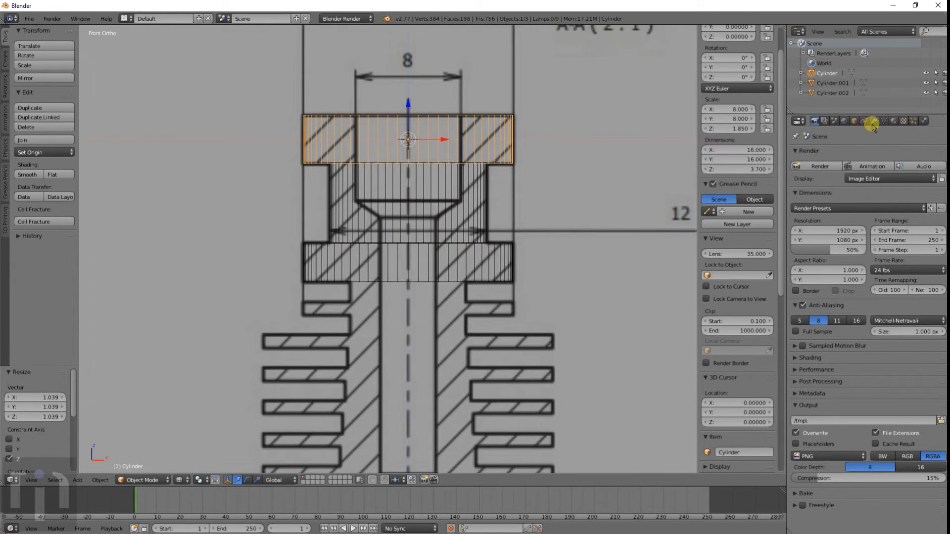
Add a Boolean modifier set to Union with the collar cylinder and apply it
click(872, 121)
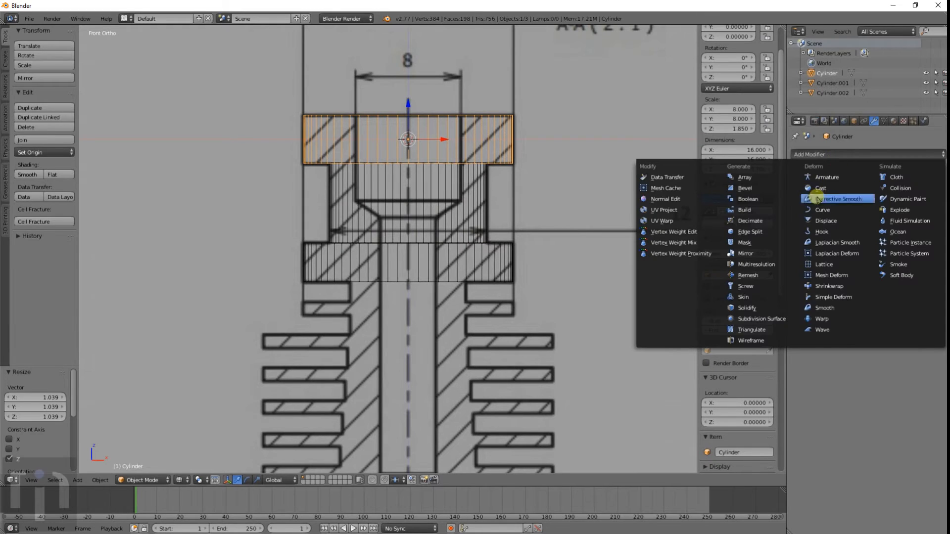
click(748, 199)
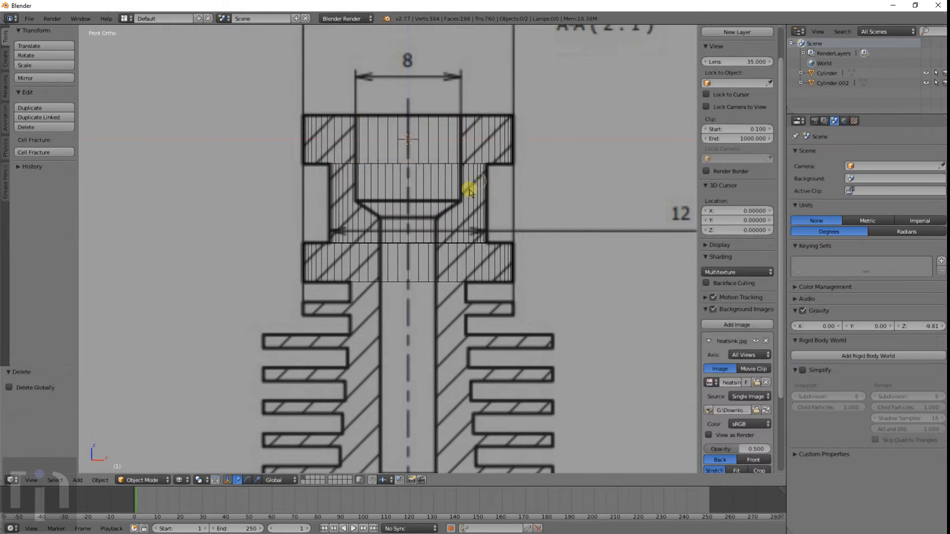
click(468, 191)
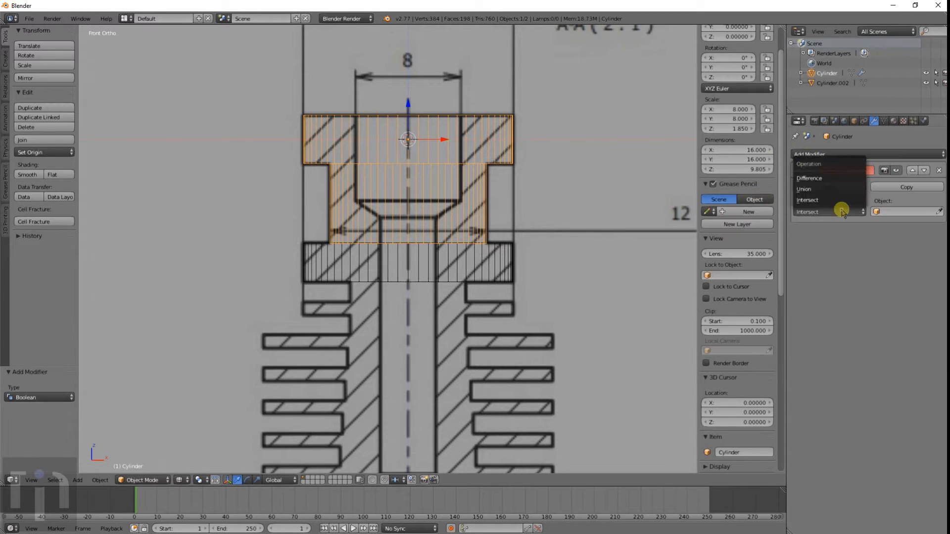
click(803, 188)
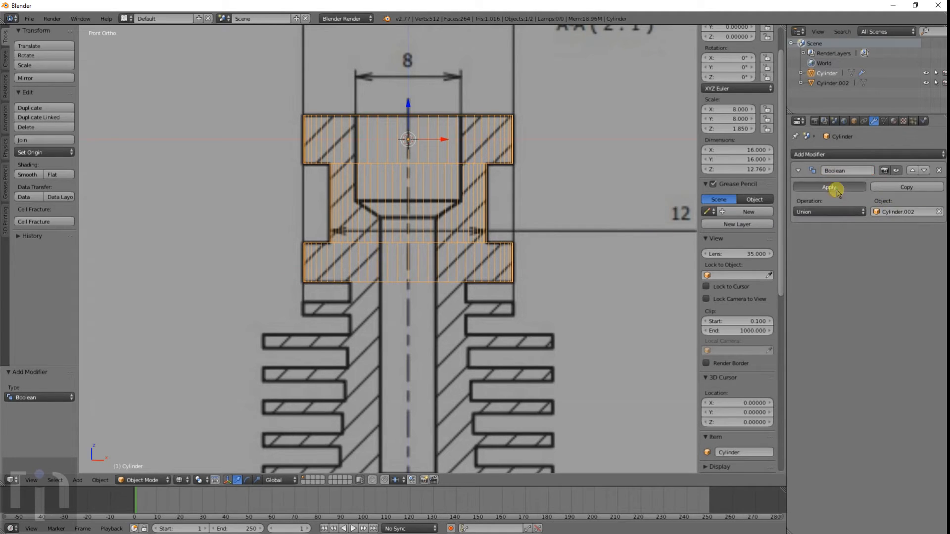
click(828, 186)
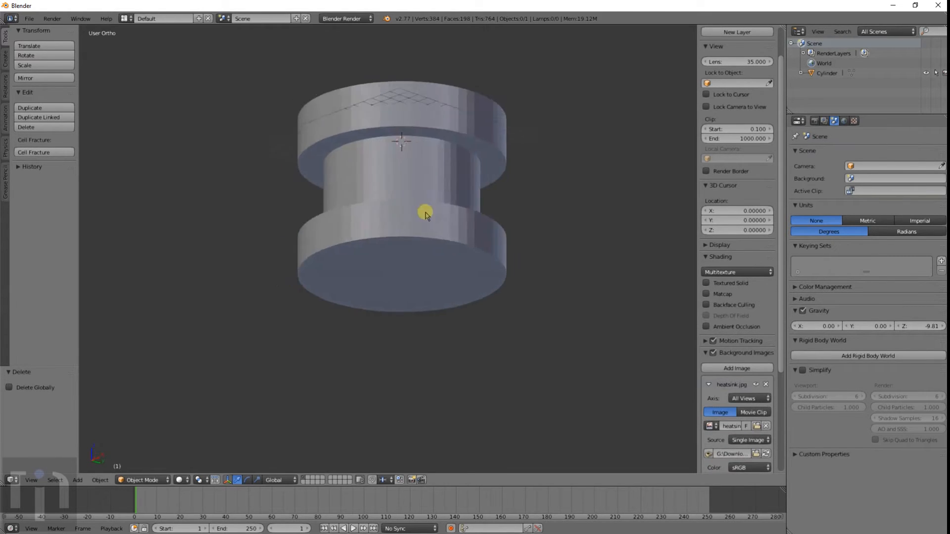
Orbit to inspect the spool, then pan the heatsink side view back into frame
drag(423, 213, 481, 256)
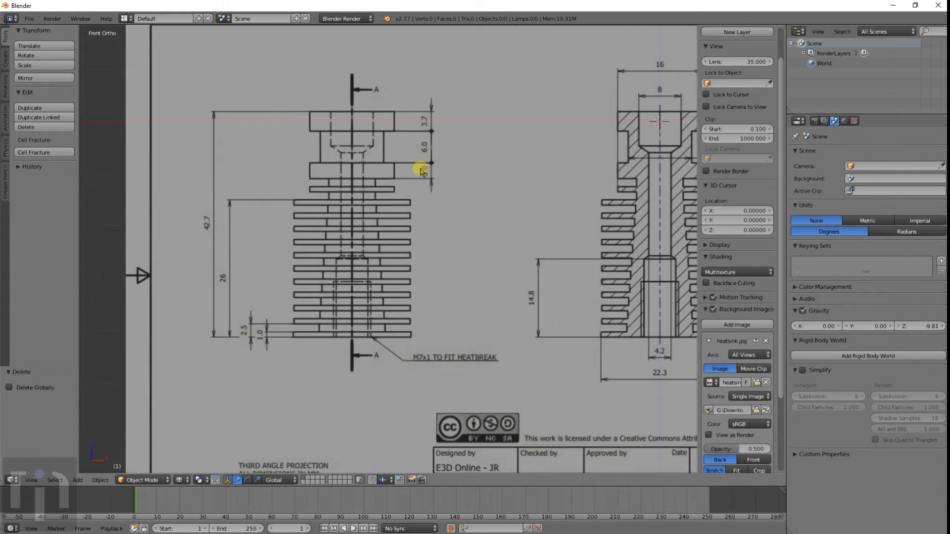
mouse_move(304, 203)
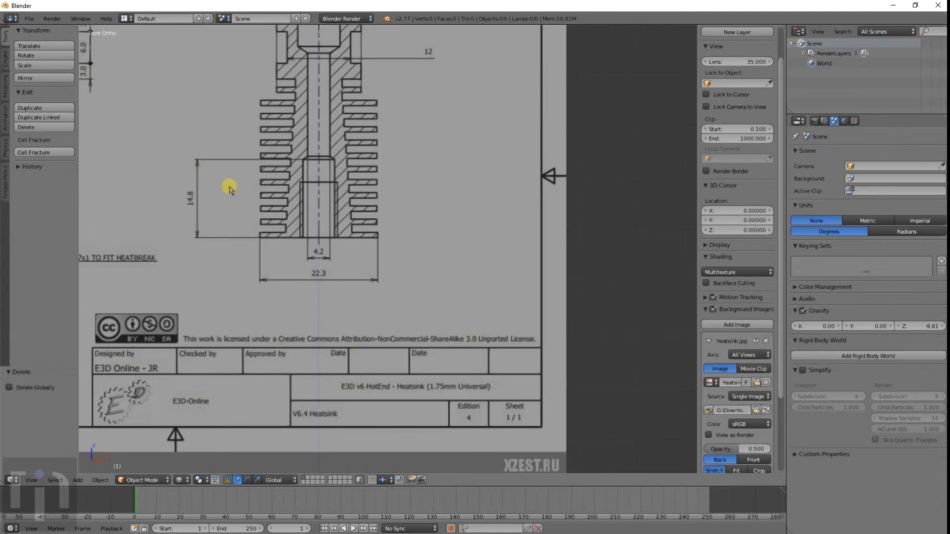
drag(229, 187, 356, 255)
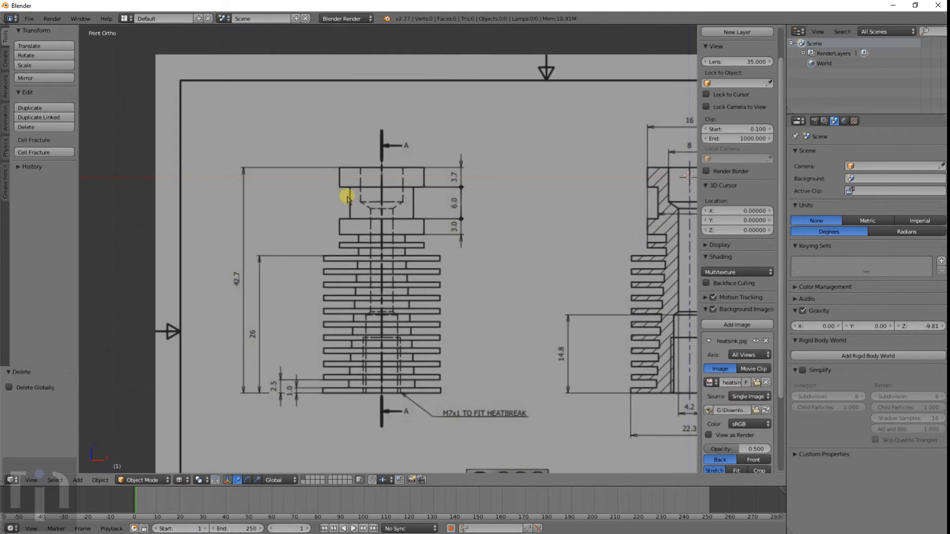
Open 3dprinterframe5816.blend from the recent files list
click(29, 18)
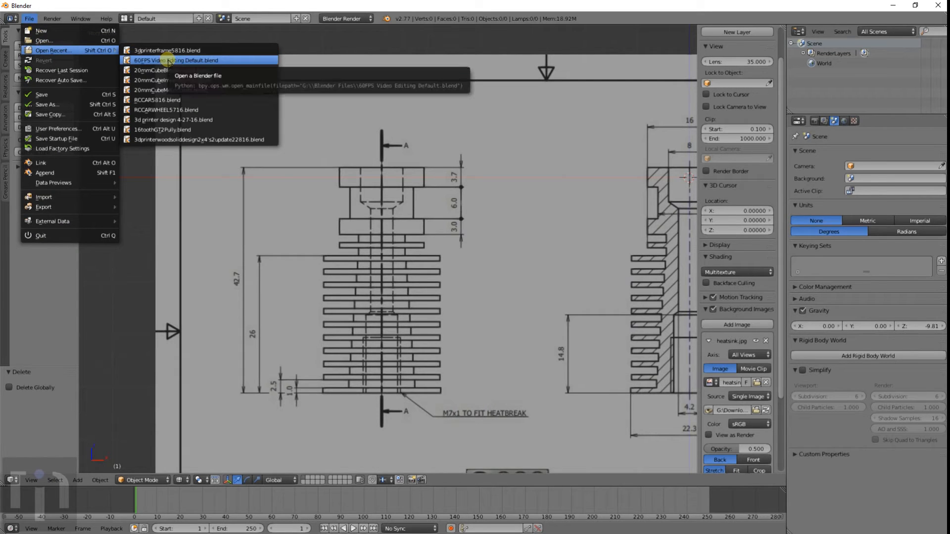
click(166, 50)
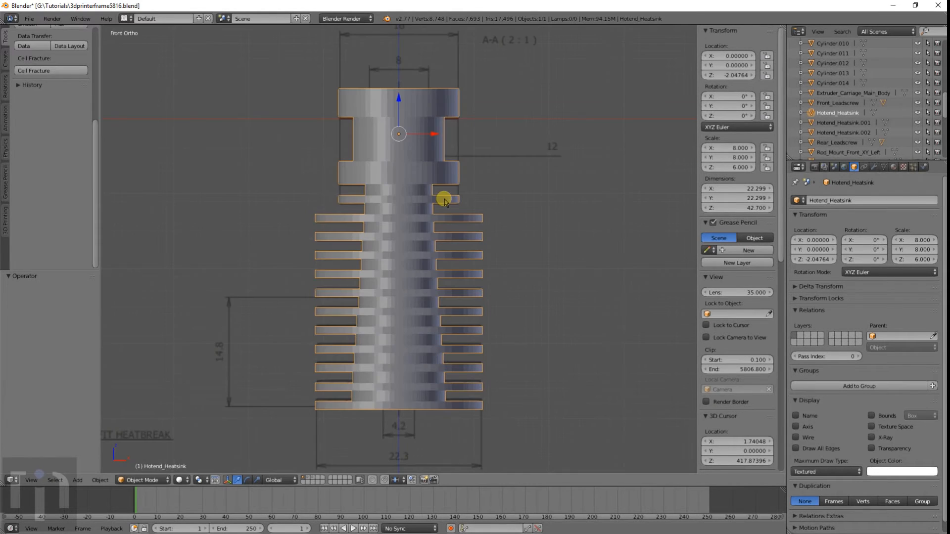
mouse_move(423, 167)
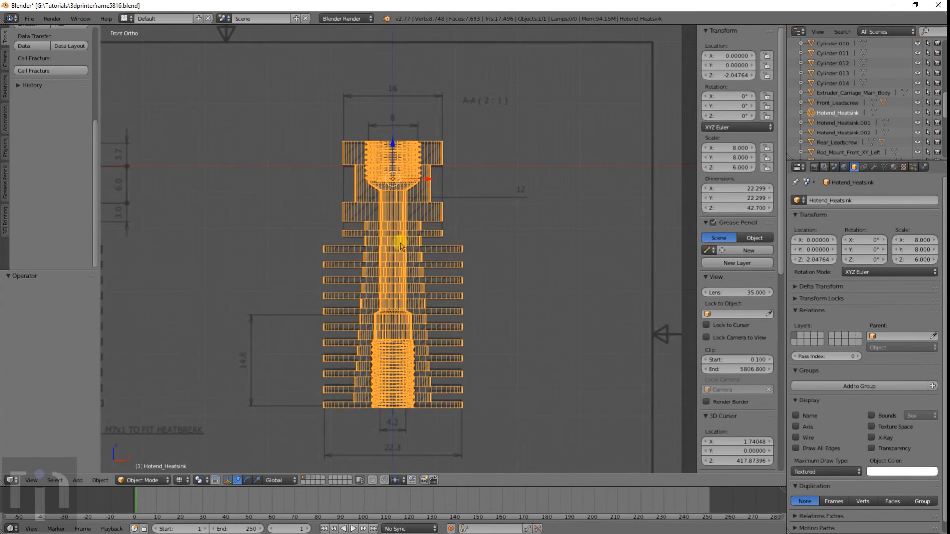
mouse_move(393, 261)
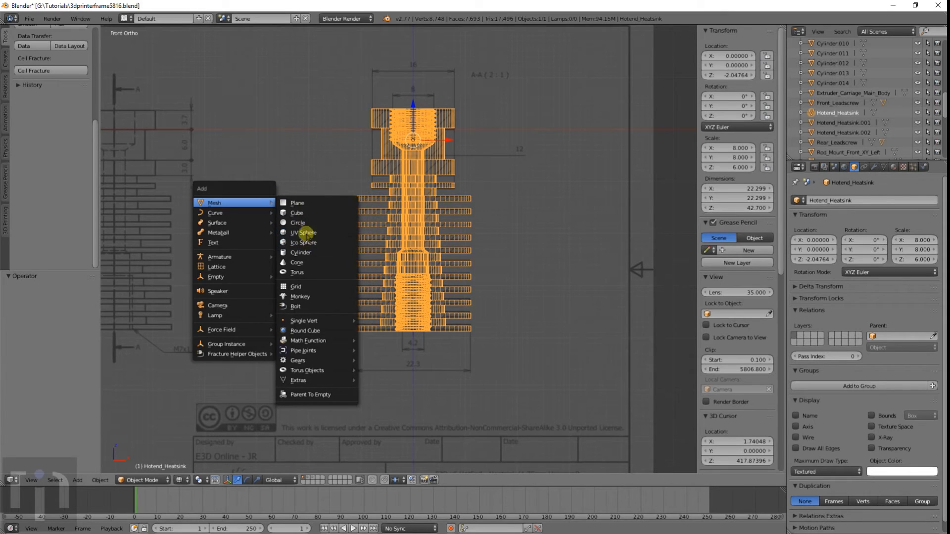
Add a new cylinder and extrude its alternating rings outward into cooling fins
click(301, 253)
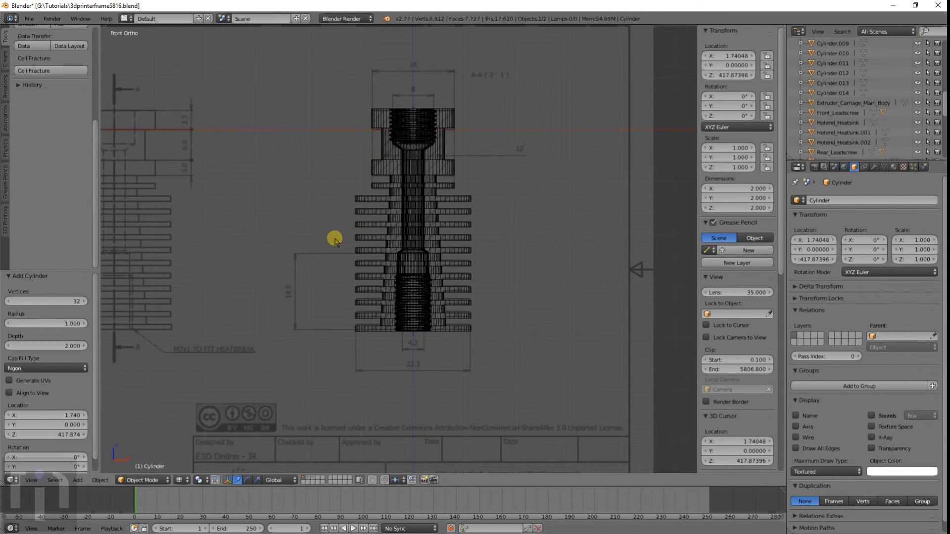
drag(335, 236, 416, 210)
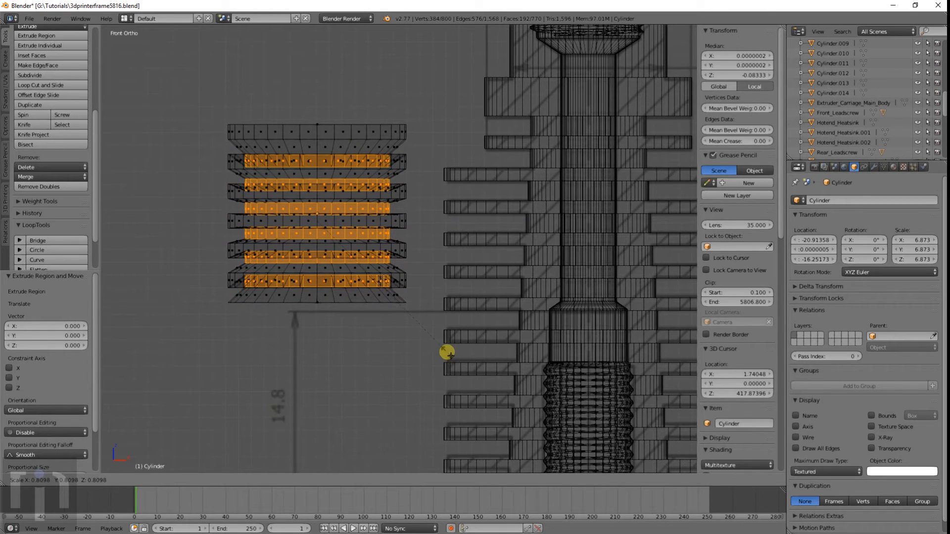
drag(447, 351, 413, 335)
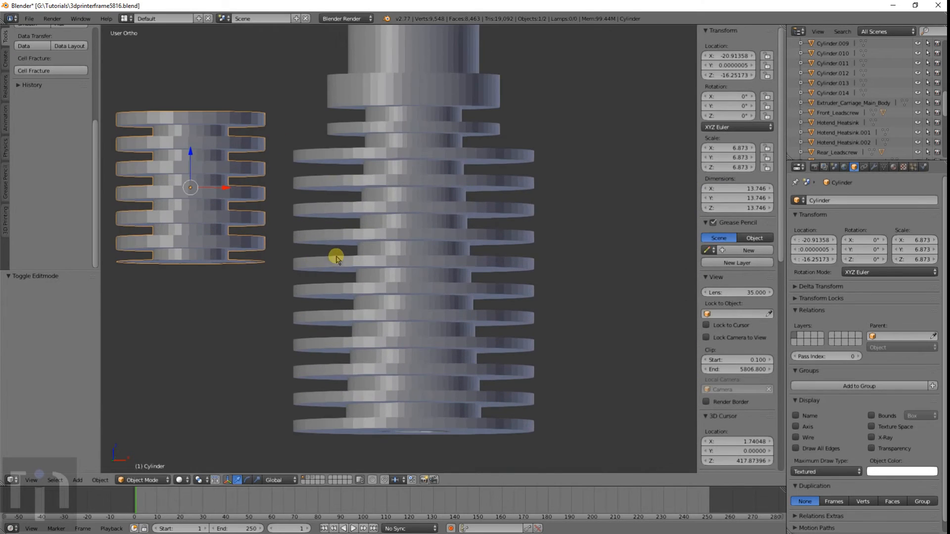
mouse_move(401, 145)
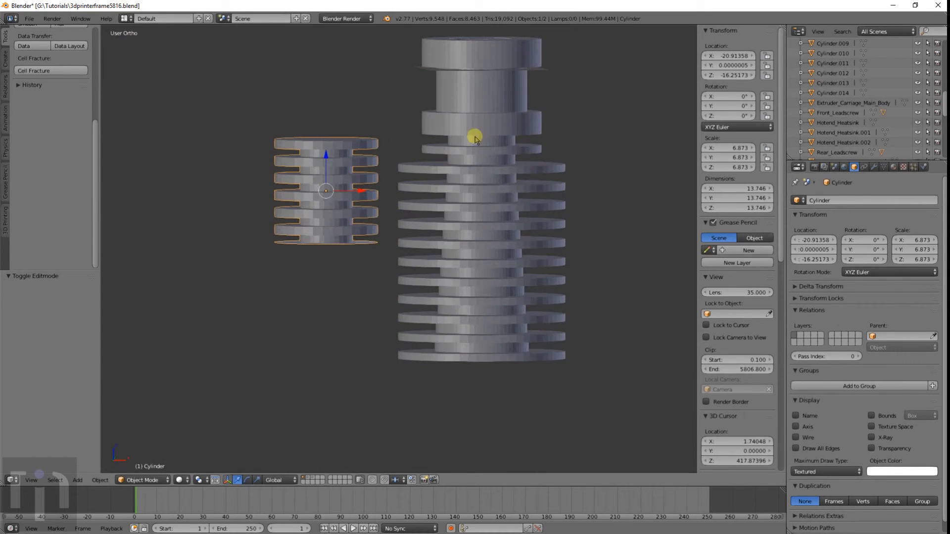
mouse_move(309, 479)
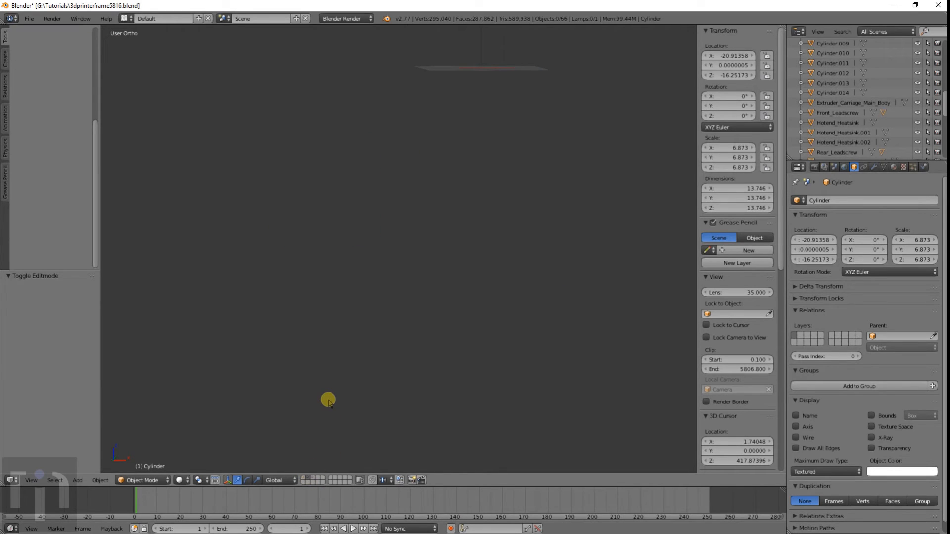
mouse_move(421, 335)
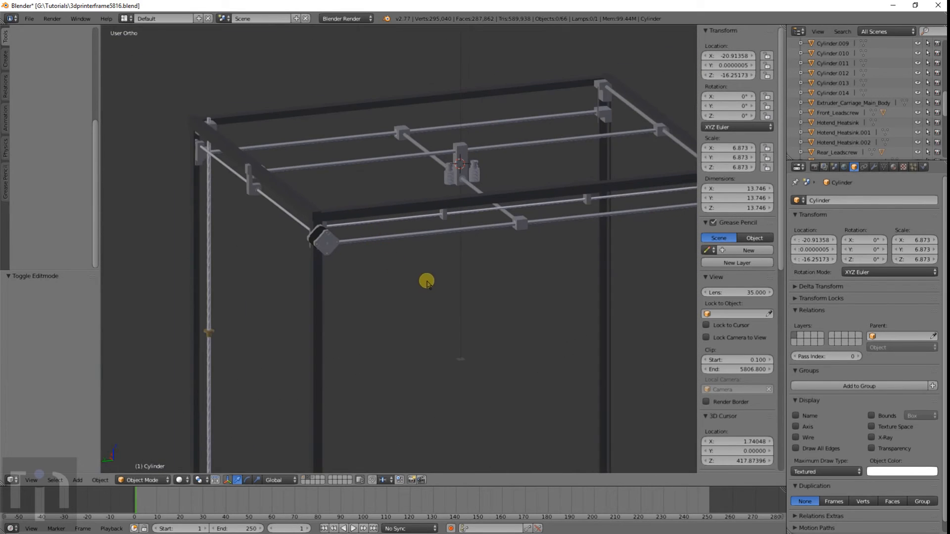
Orbit around the printer frame and tilt toward the top carriage to inspect the parts
drag(427, 284, 362, 222)
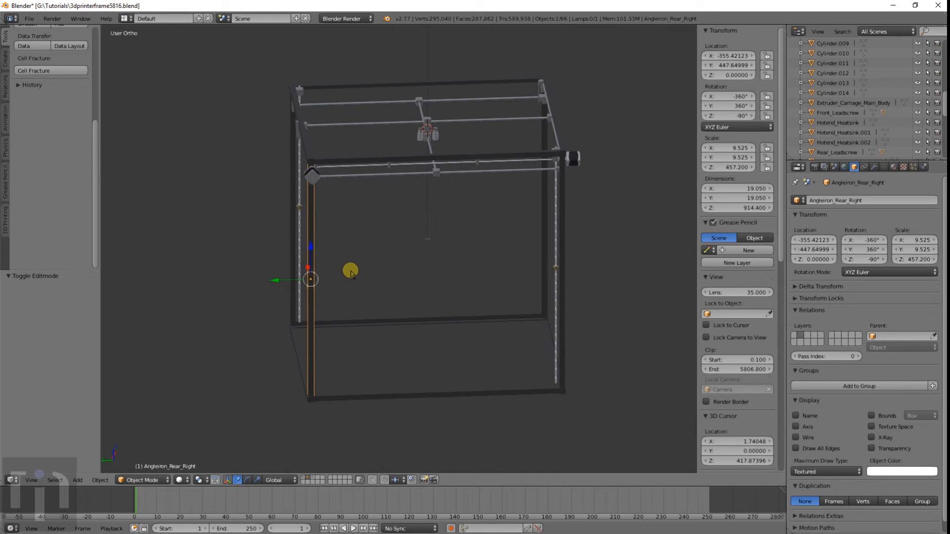
drag(351, 273, 382, 272)
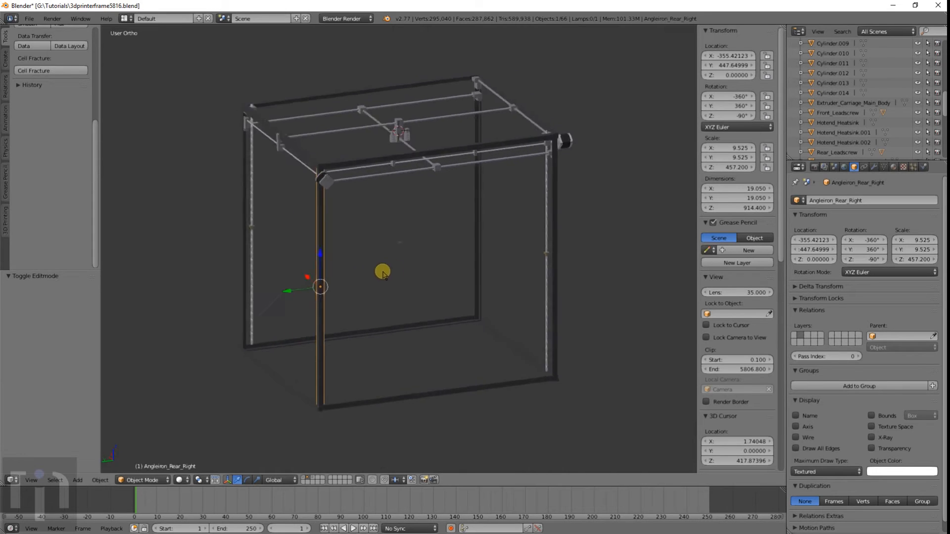
drag(381, 271, 398, 261)
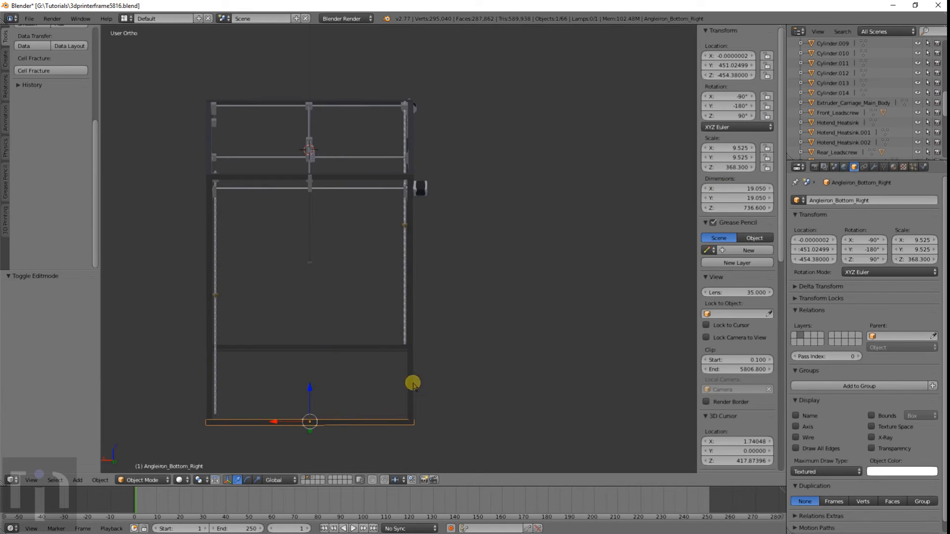
mouse_move(466, 243)
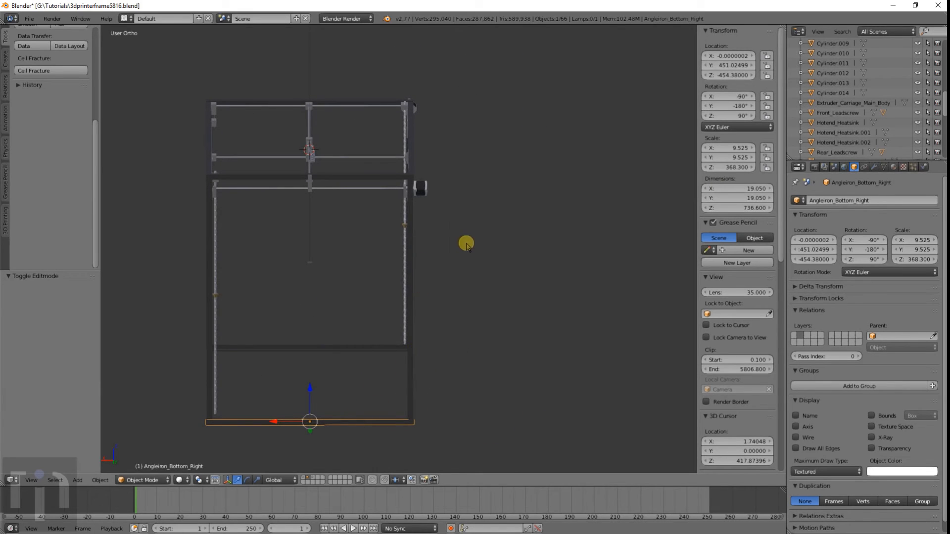
drag(466, 245, 312, 245)
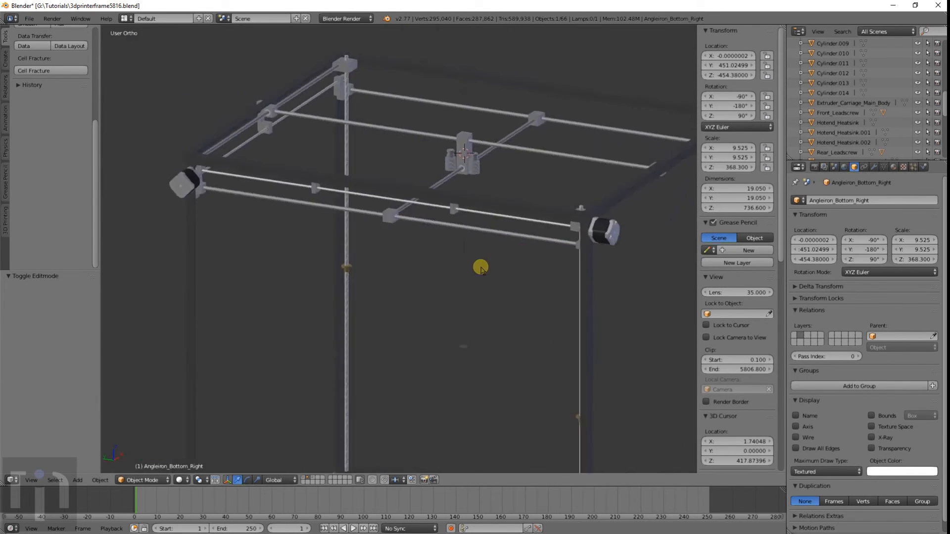
drag(480, 268, 451, 262)
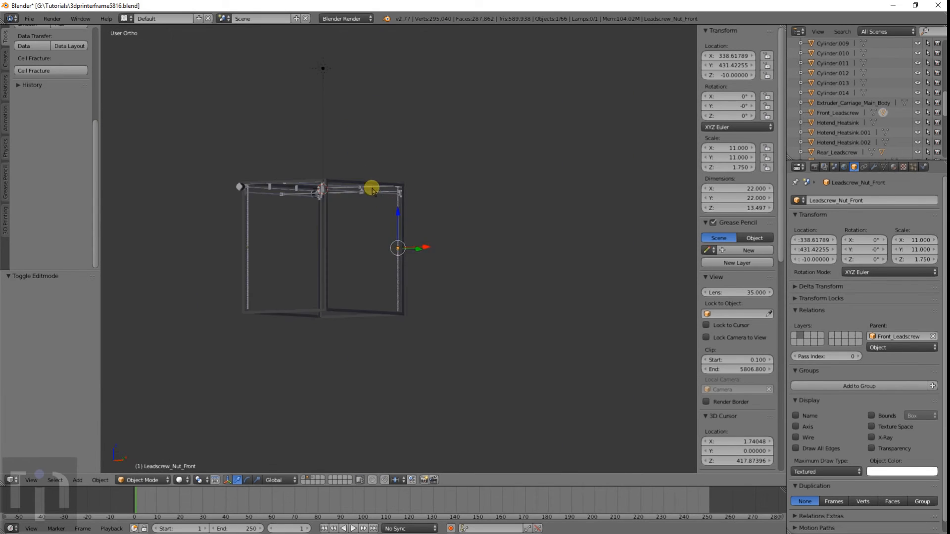
Orbit around the carriage to inspect the heatsink and shift Rod_Mount_Rear_XY_Right about 48.7 units along X
scroll(up, 3)
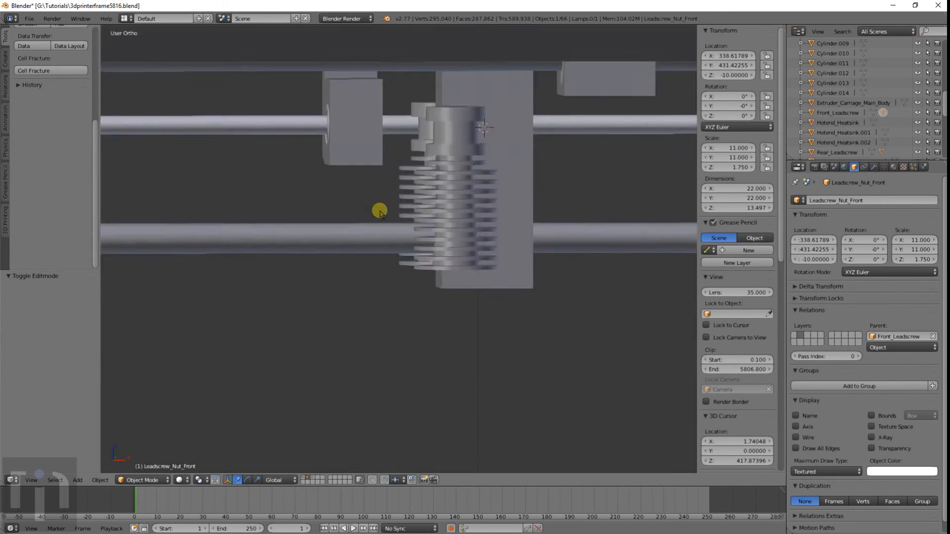
drag(378, 212, 585, 132)
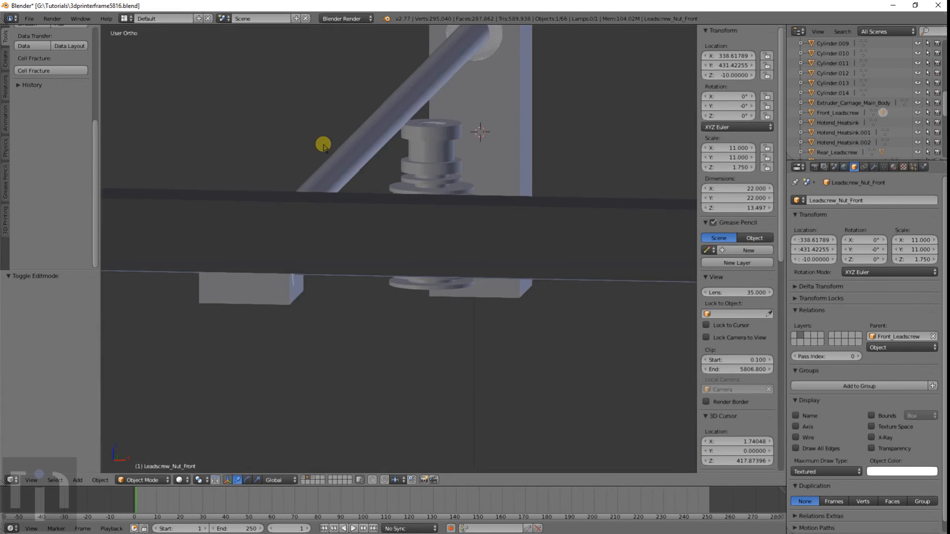
mouse_move(95, 146)
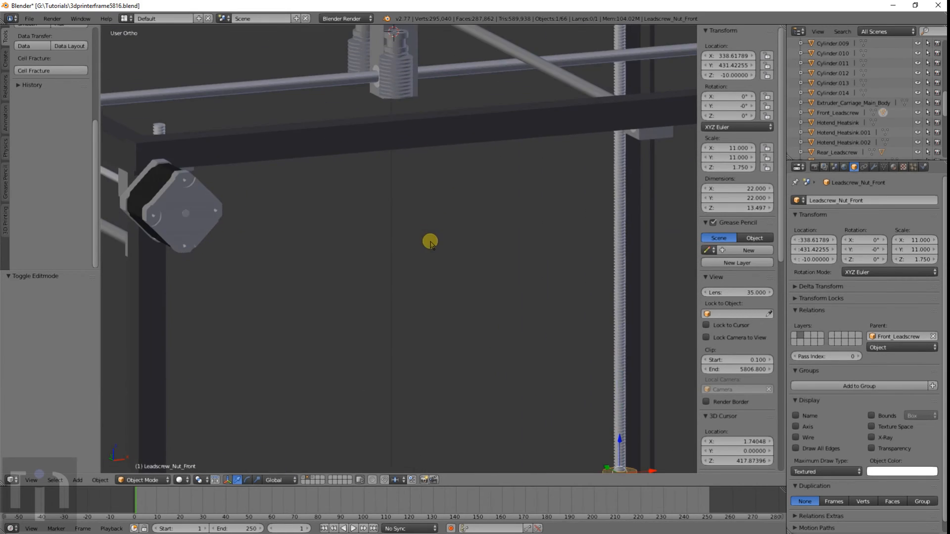
mouse_move(398, 169)
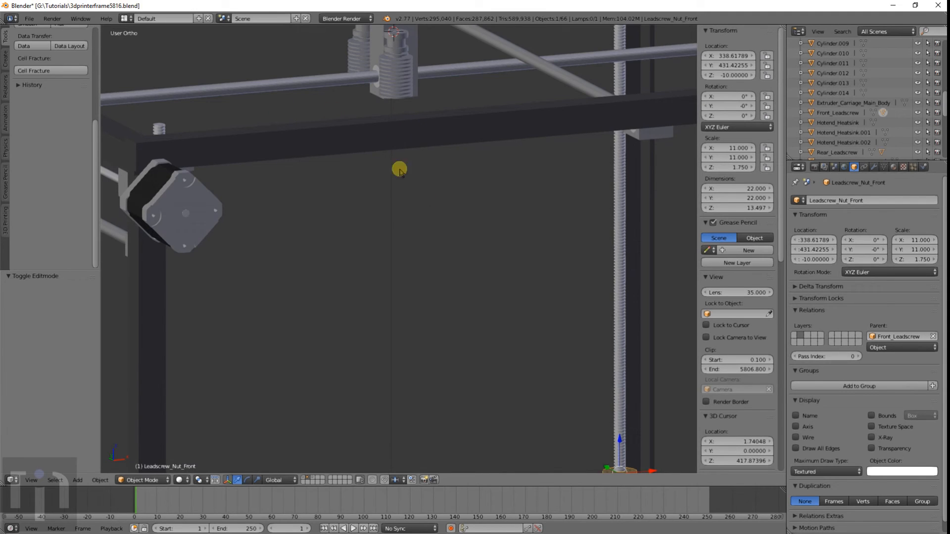
mouse_move(402, 192)
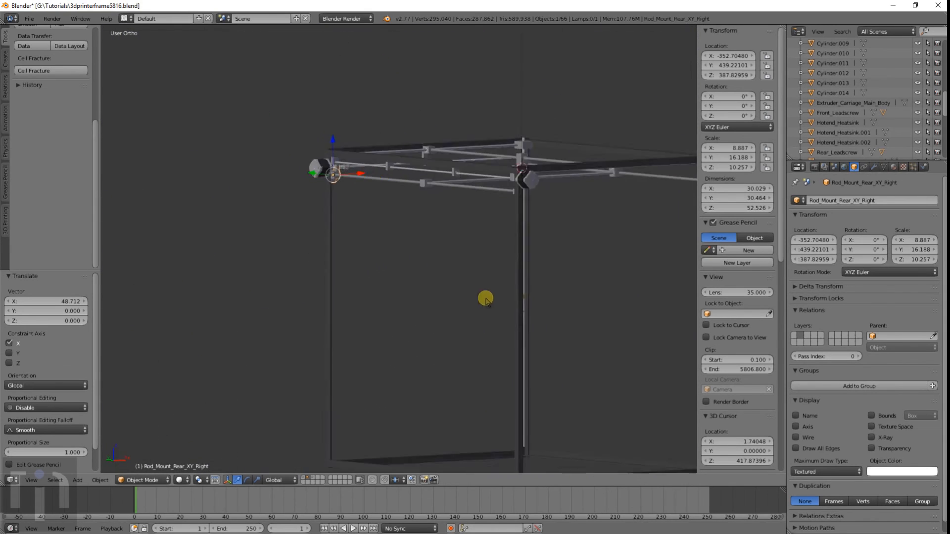
drag(485, 302, 394, 344)
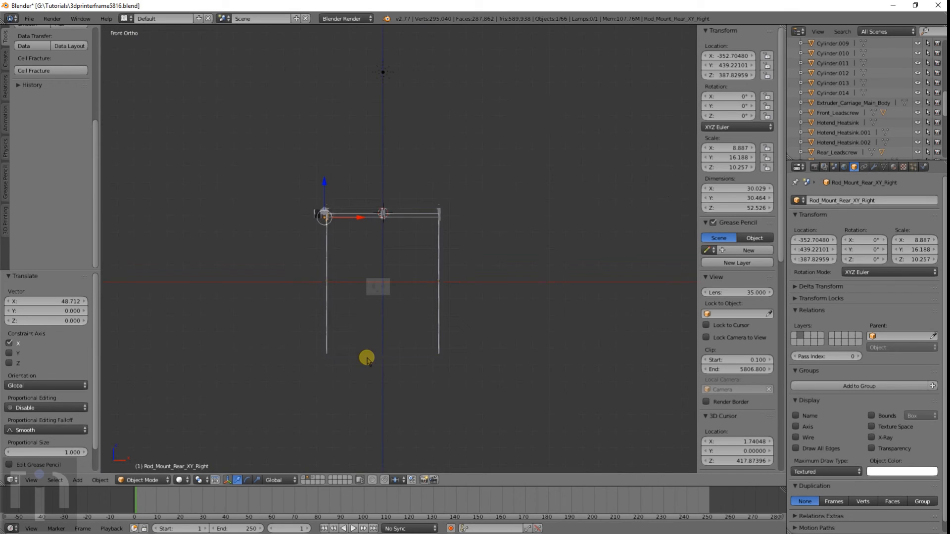
mouse_move(302, 479)
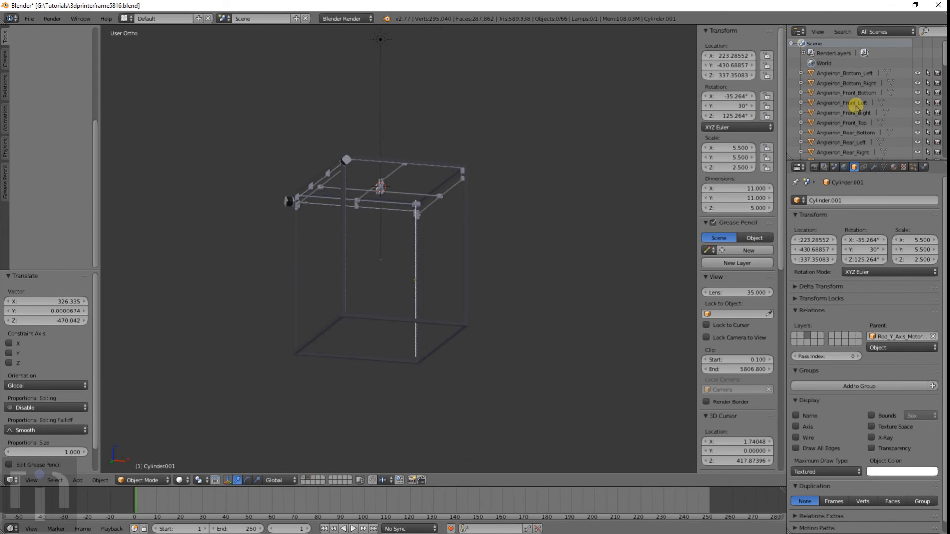
scroll(down, 3)
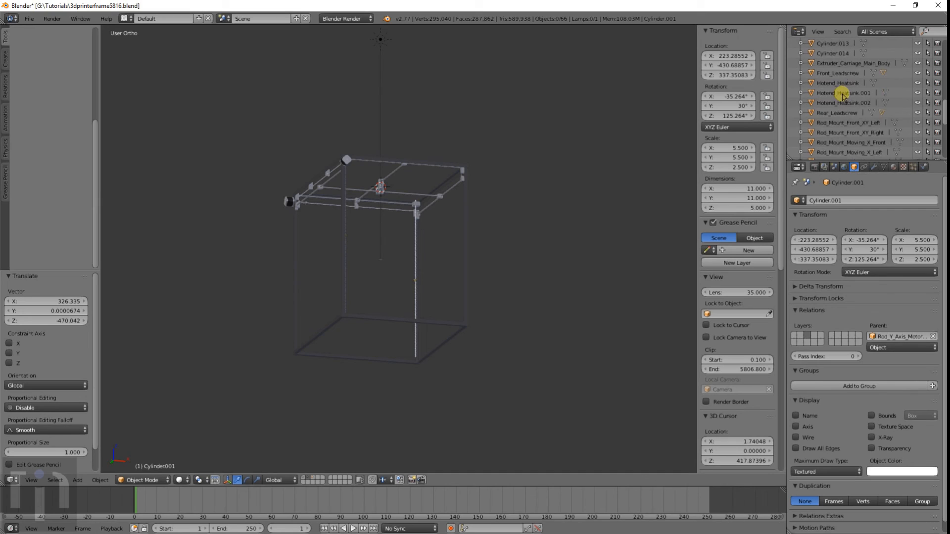
scroll(down, 3)
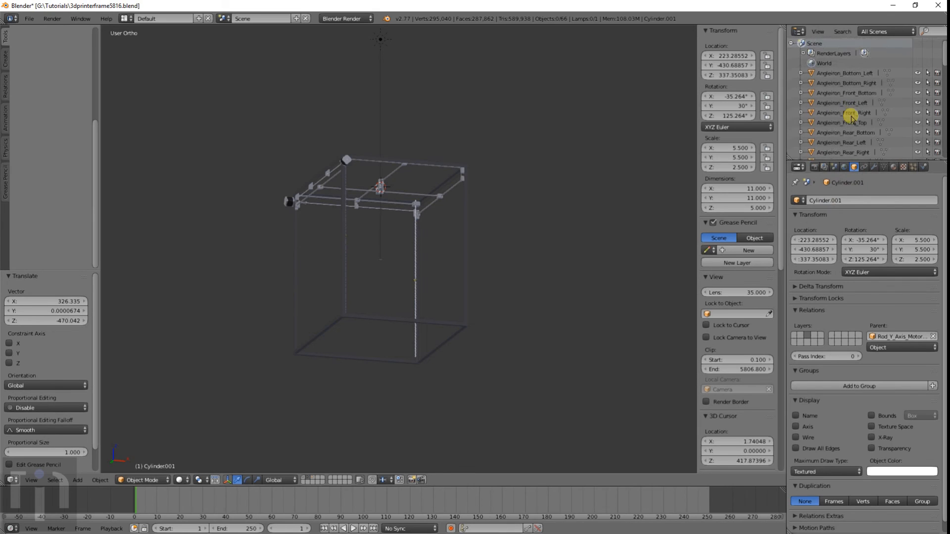
click(843, 73)
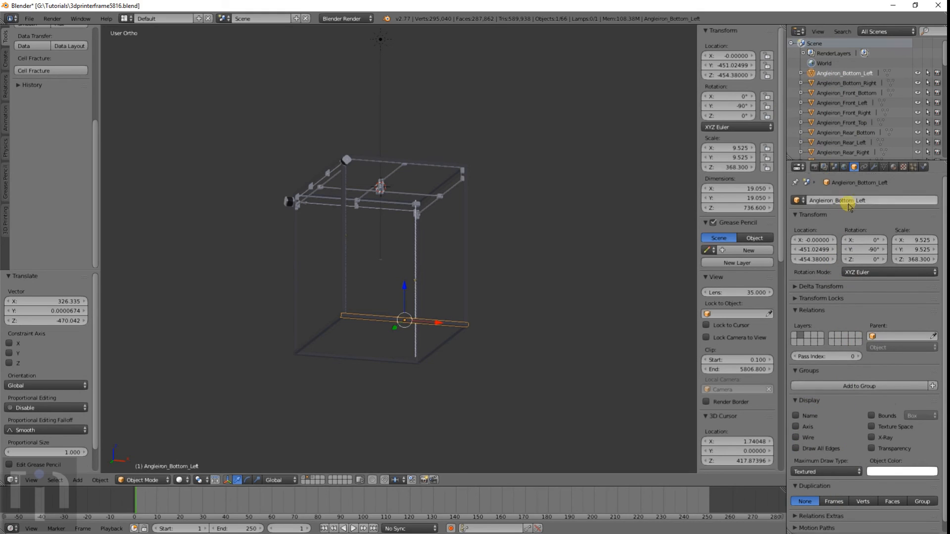
mouse_move(861, 215)
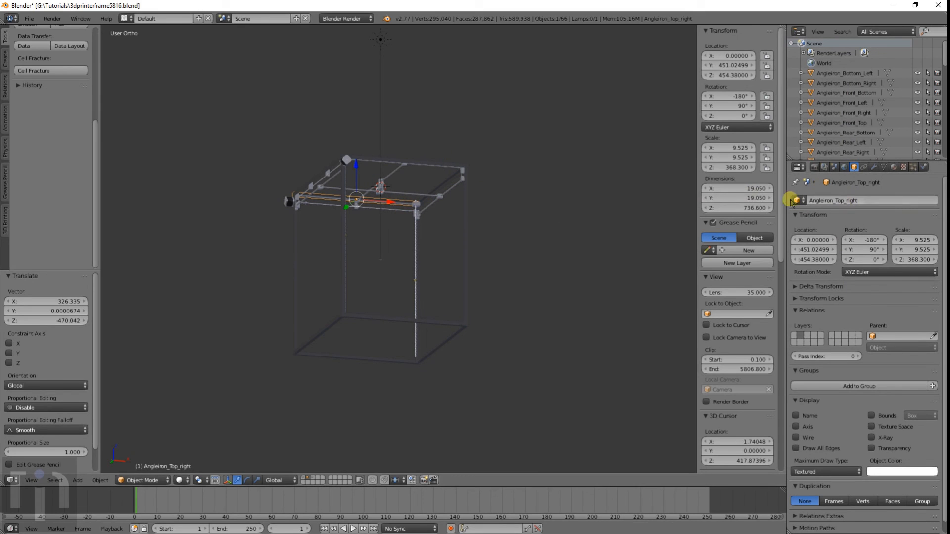
mouse_move(382, 243)
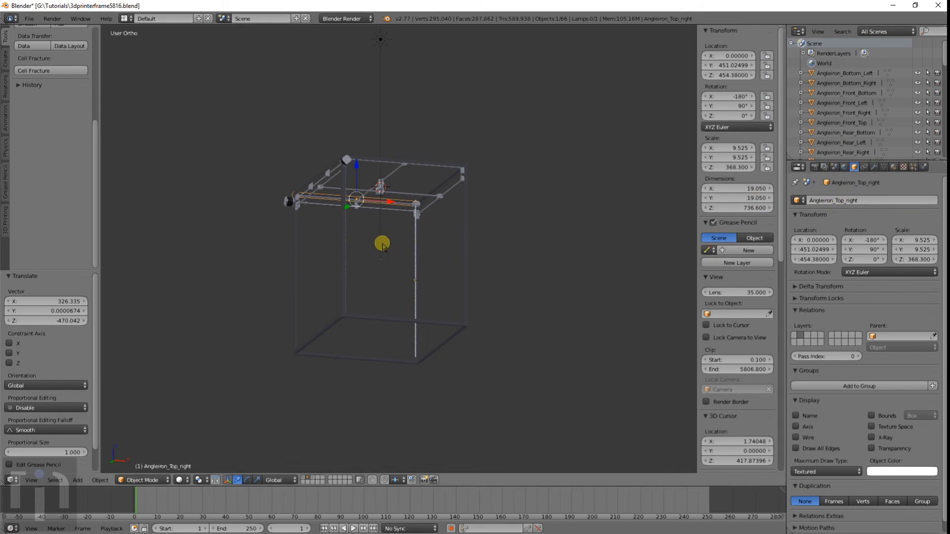